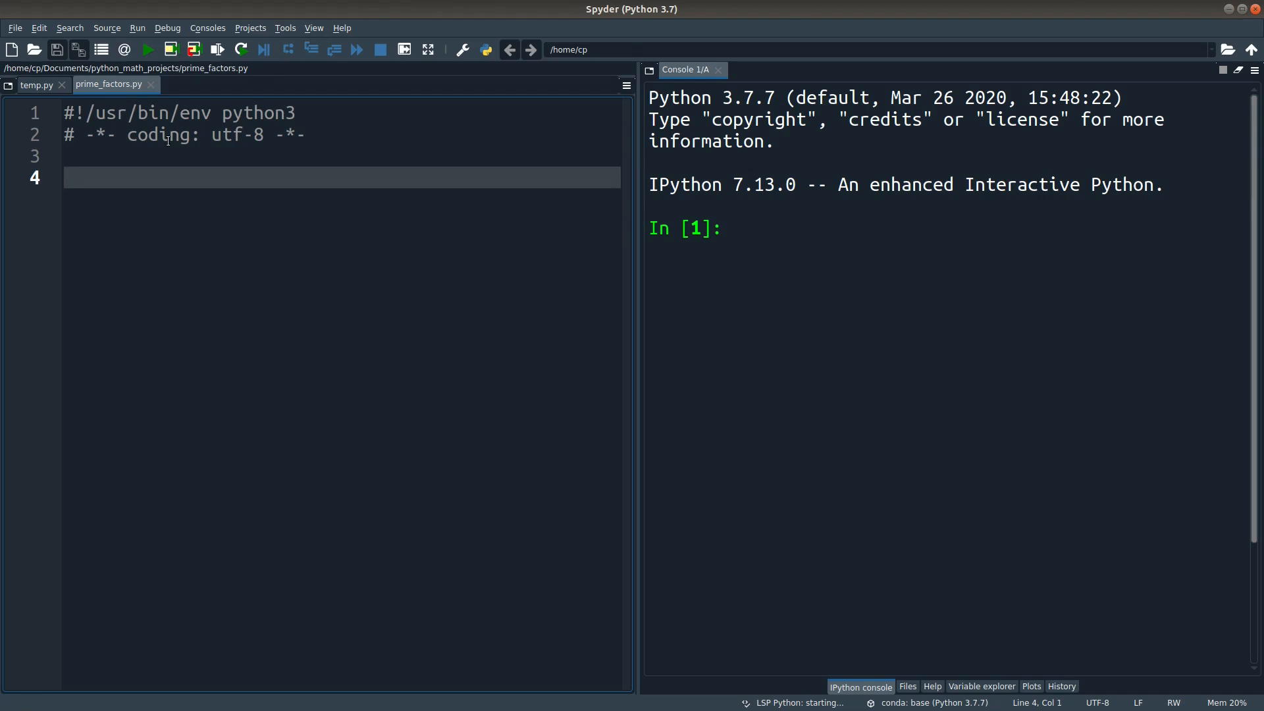
Write number = int(input("Input an integer: ")) followed by factors = []
{"action": "type", "text": "number"}
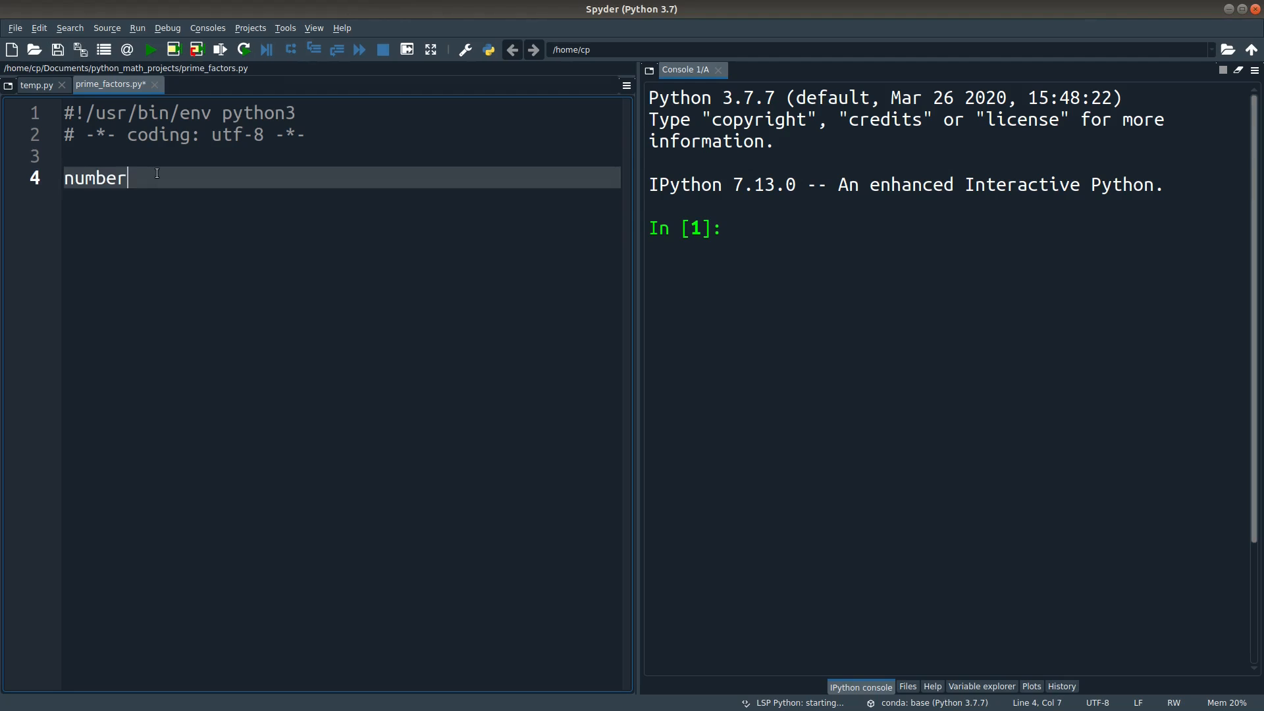
{"action": "type", "text": "= intI"}
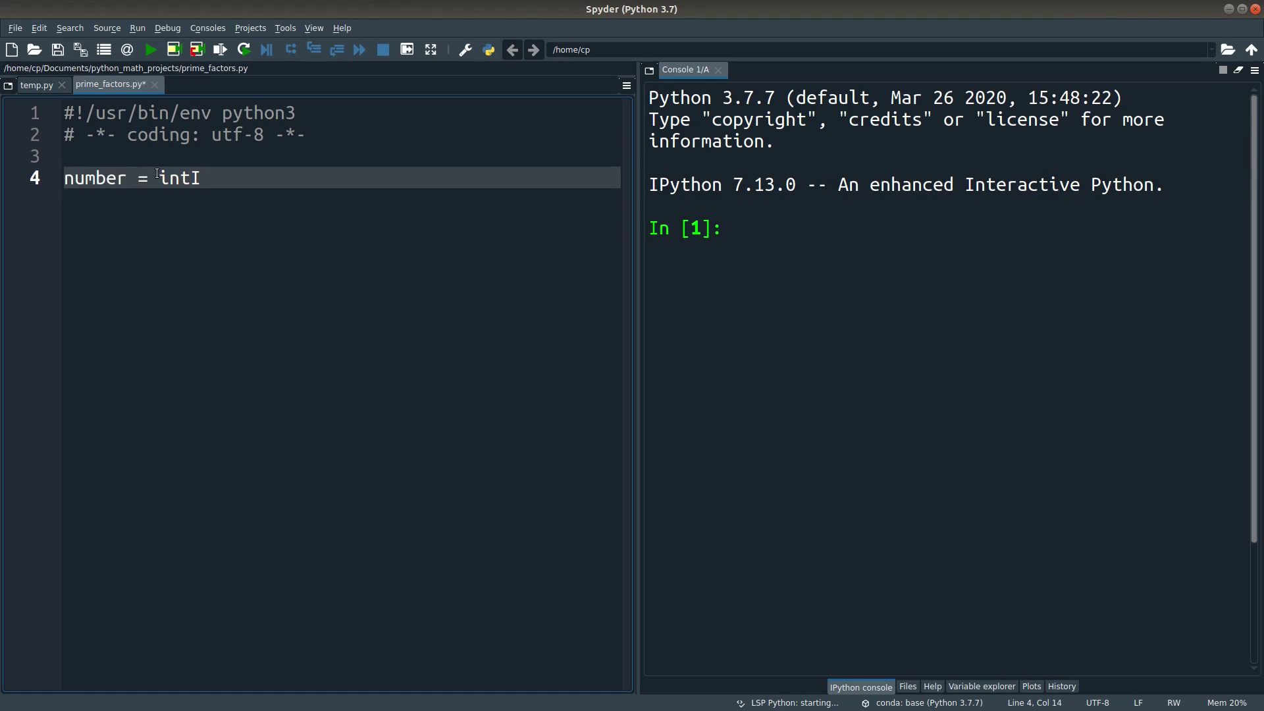
{"action": "type", "text": "(input)"}
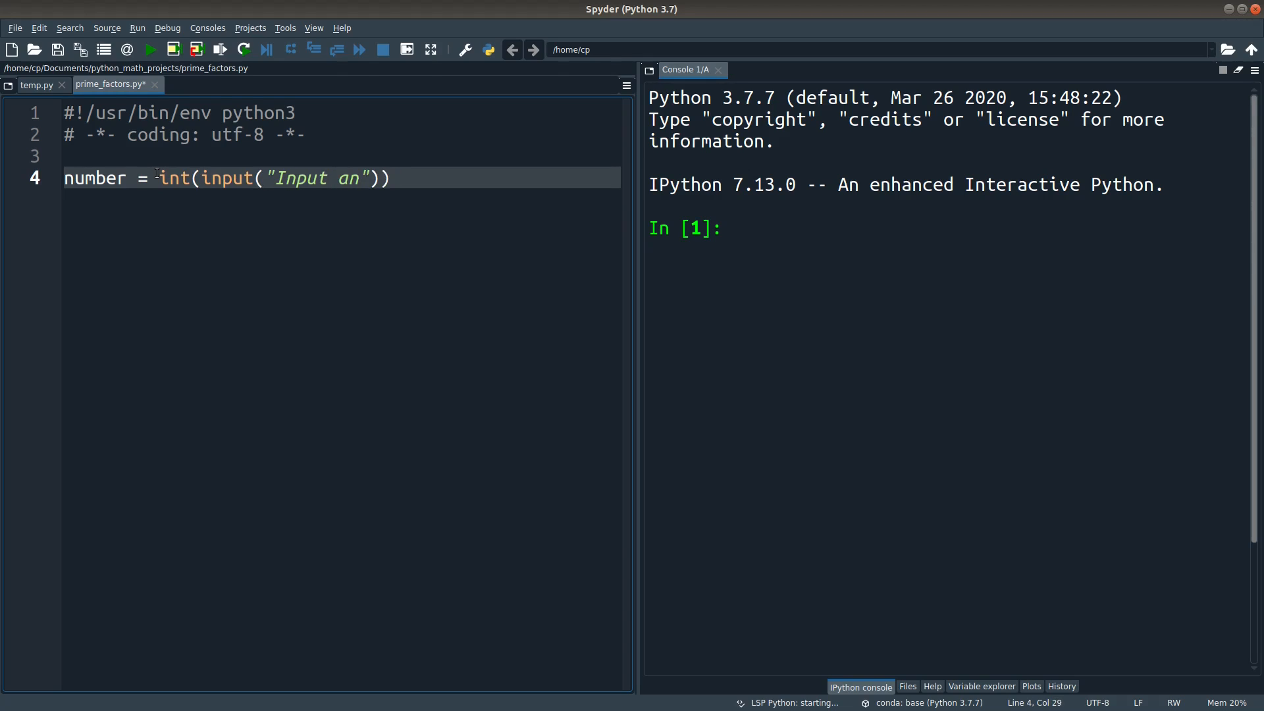
{"action": "type", "text": "integer:"}
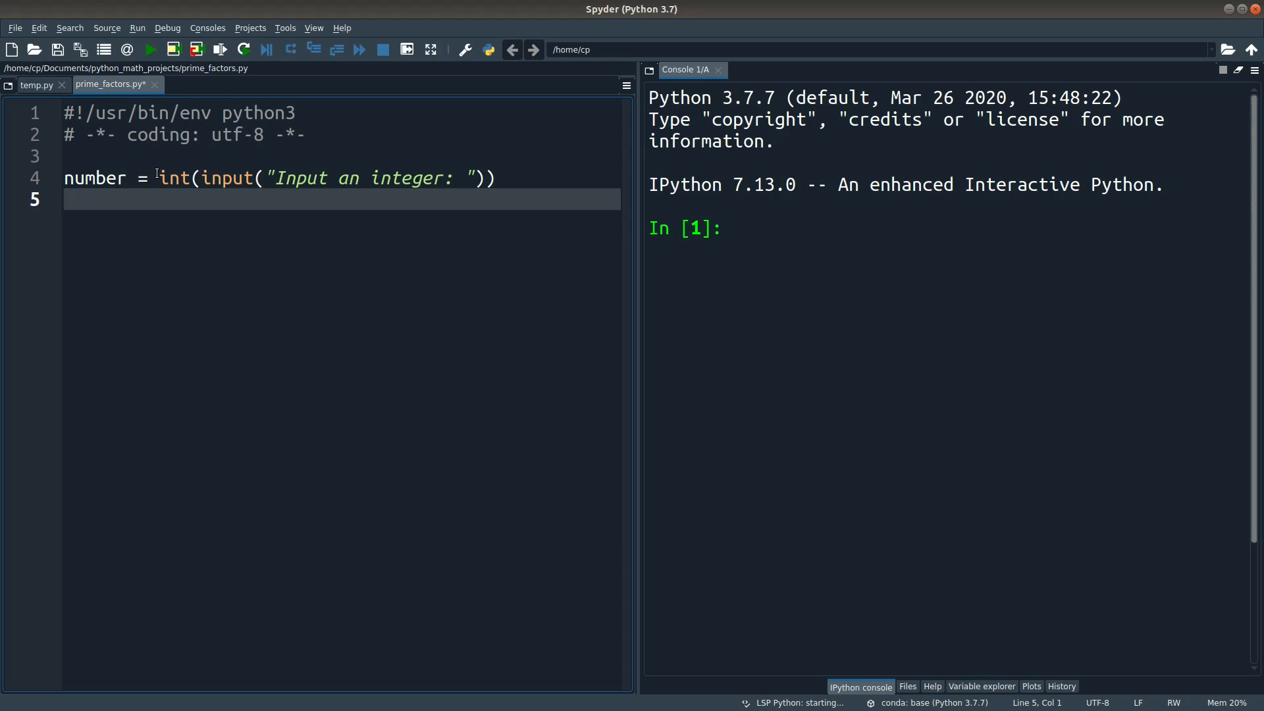
{"action": "type", "text": "factors = []"}
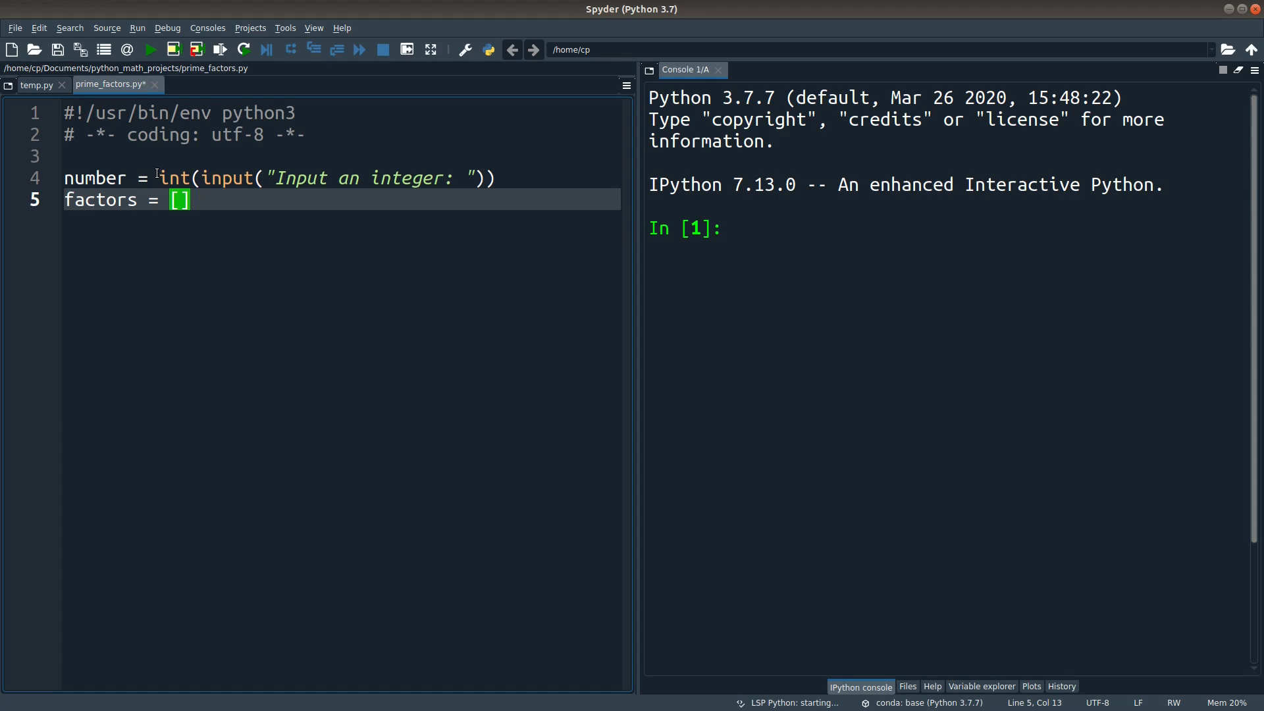
{"action": "key", "text": "Enter"}
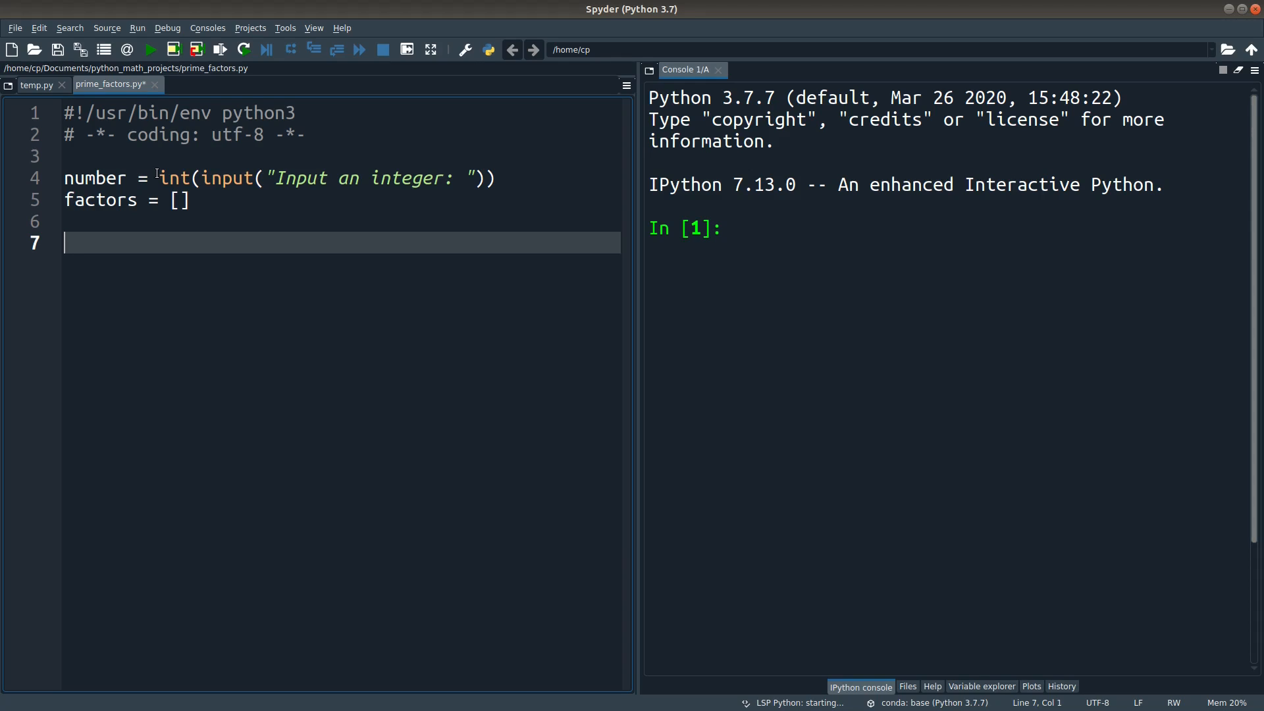
Write while number % 2 == 0: with factors.append(2) as its first body line
{"action": "type", "text": "while"}
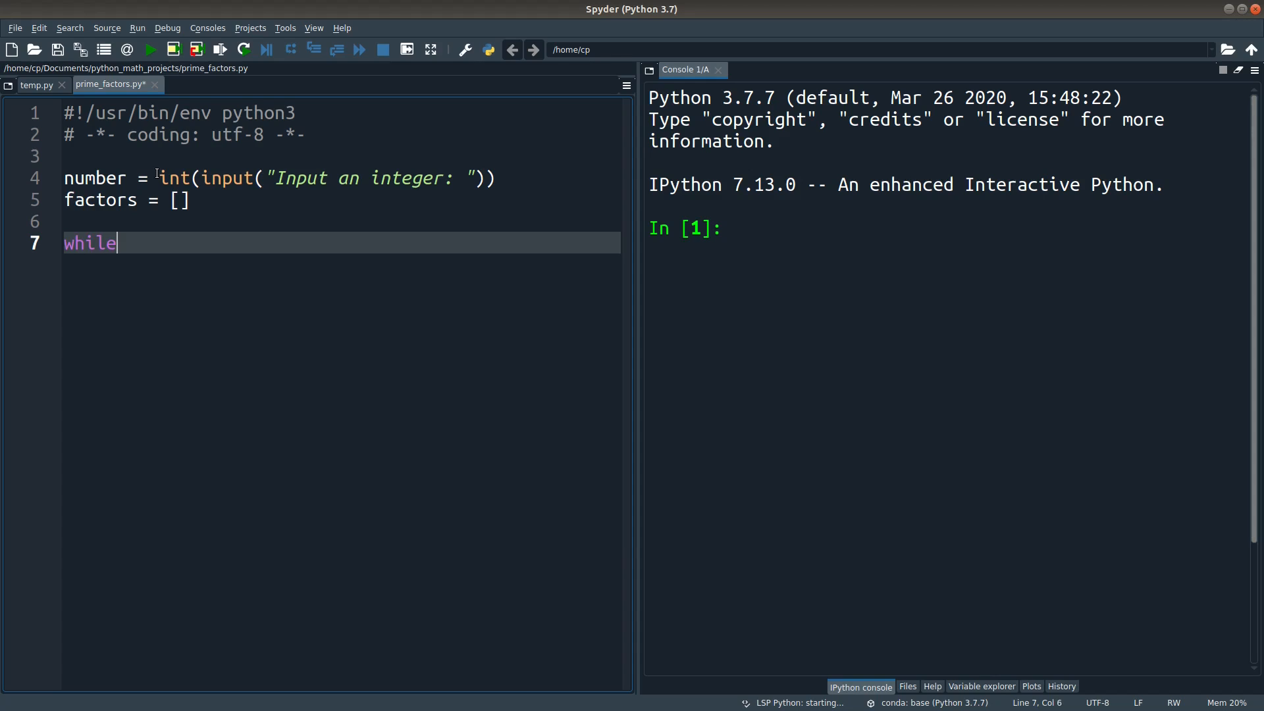
{"action": "type", "text": "number % 2 == 0:"}
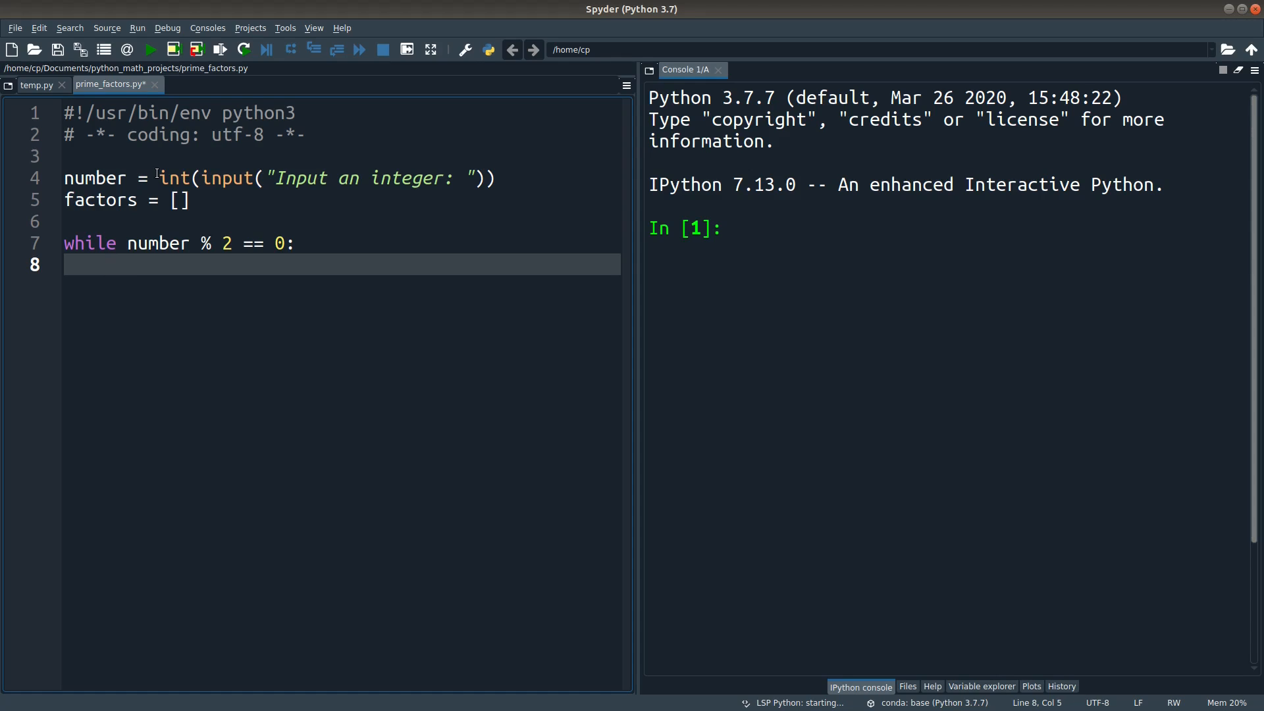
{"action": "type", "text": "f"}
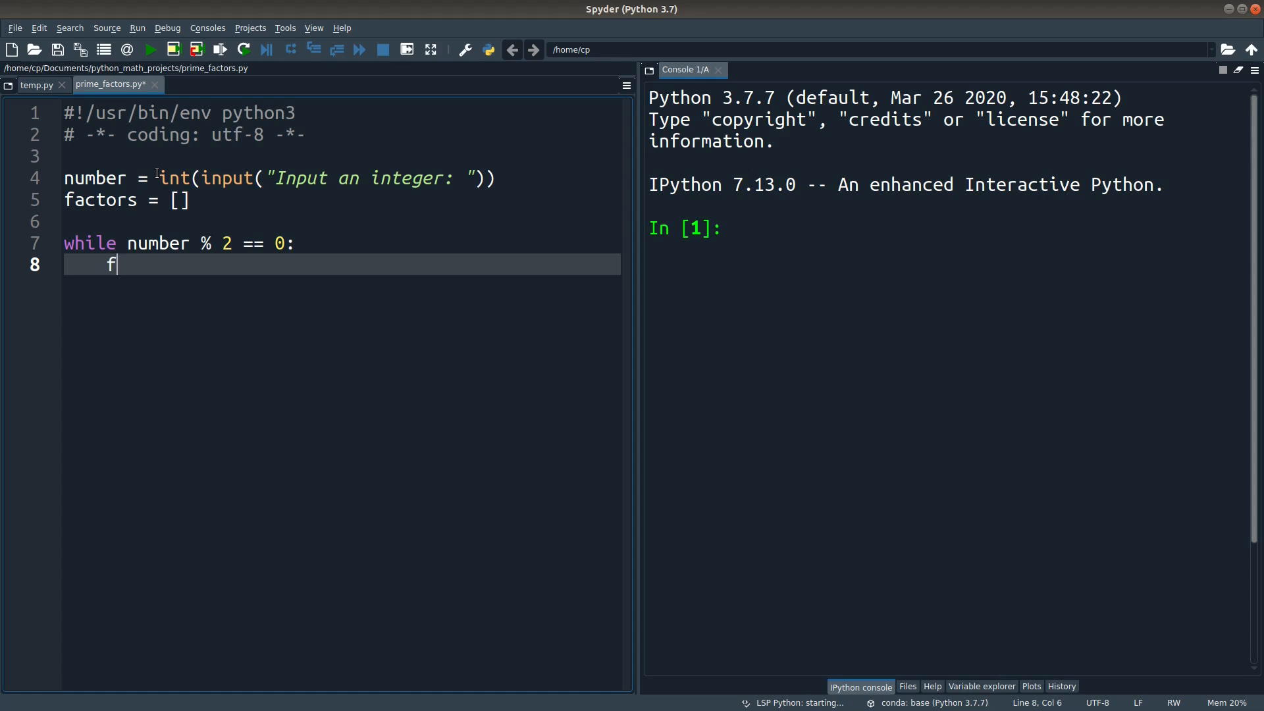
{"action": "type", "text": "actors.append"}
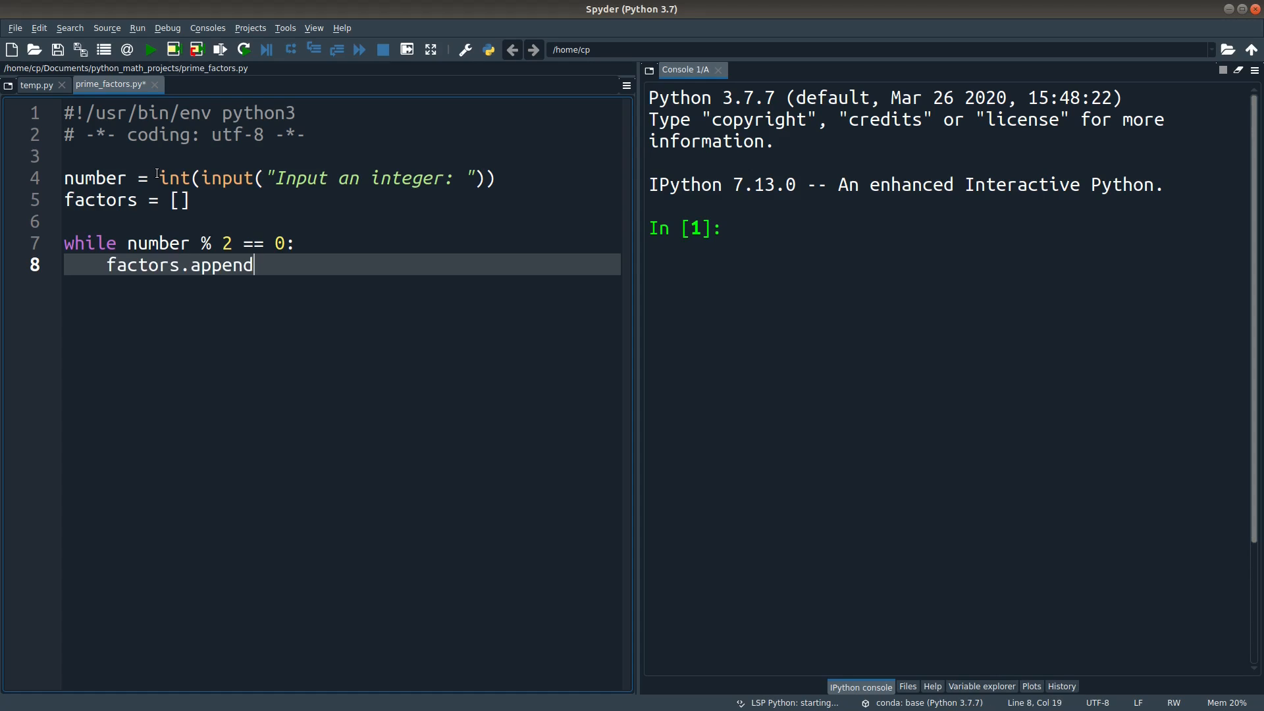
{"action": "type", "text": "(2)"}
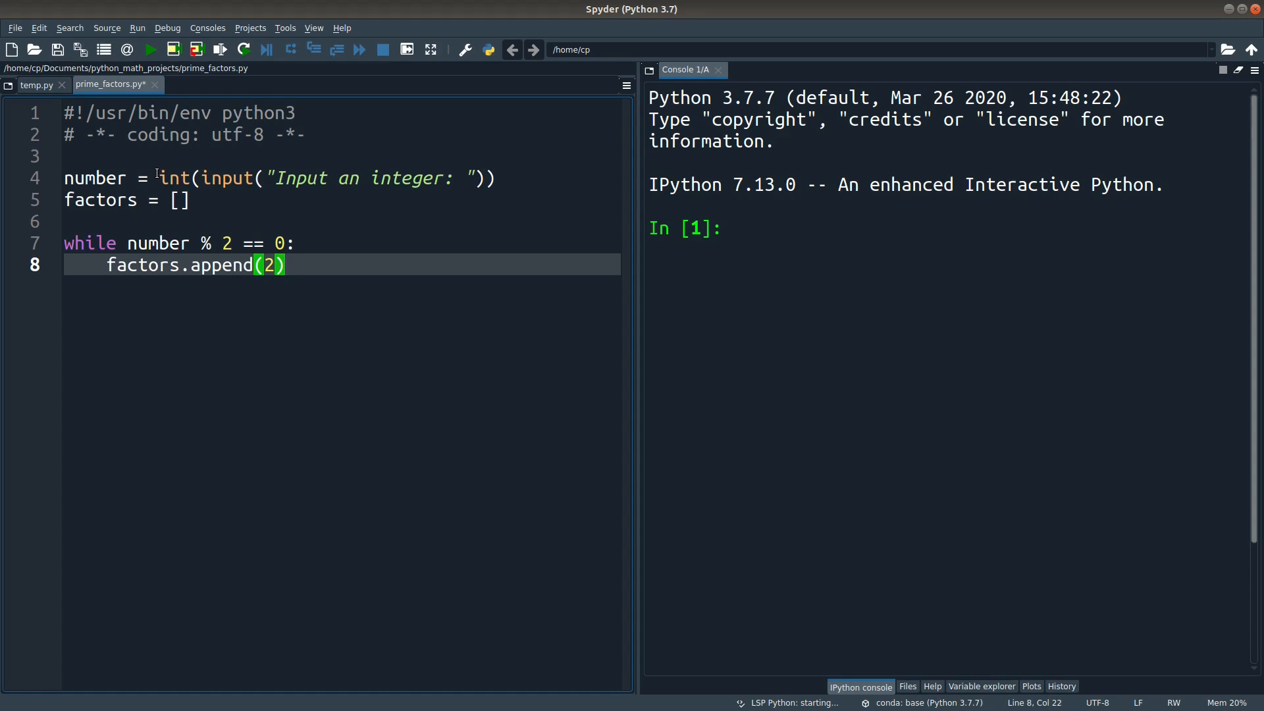
{"action": "key", "text": "Return"}
{"action": "type", "text": "number //"}
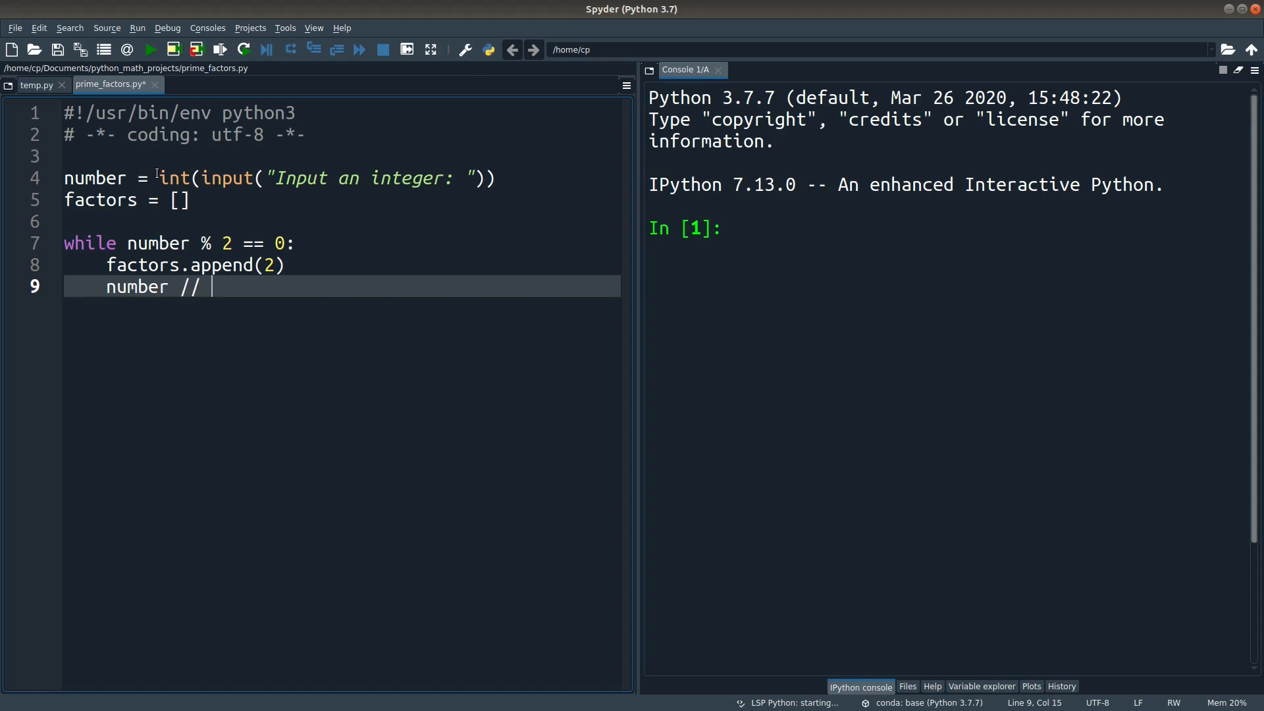
Finish the loop body with number //= 2, without the stray semicolon
{"action": "type", "text": "= 2;"}
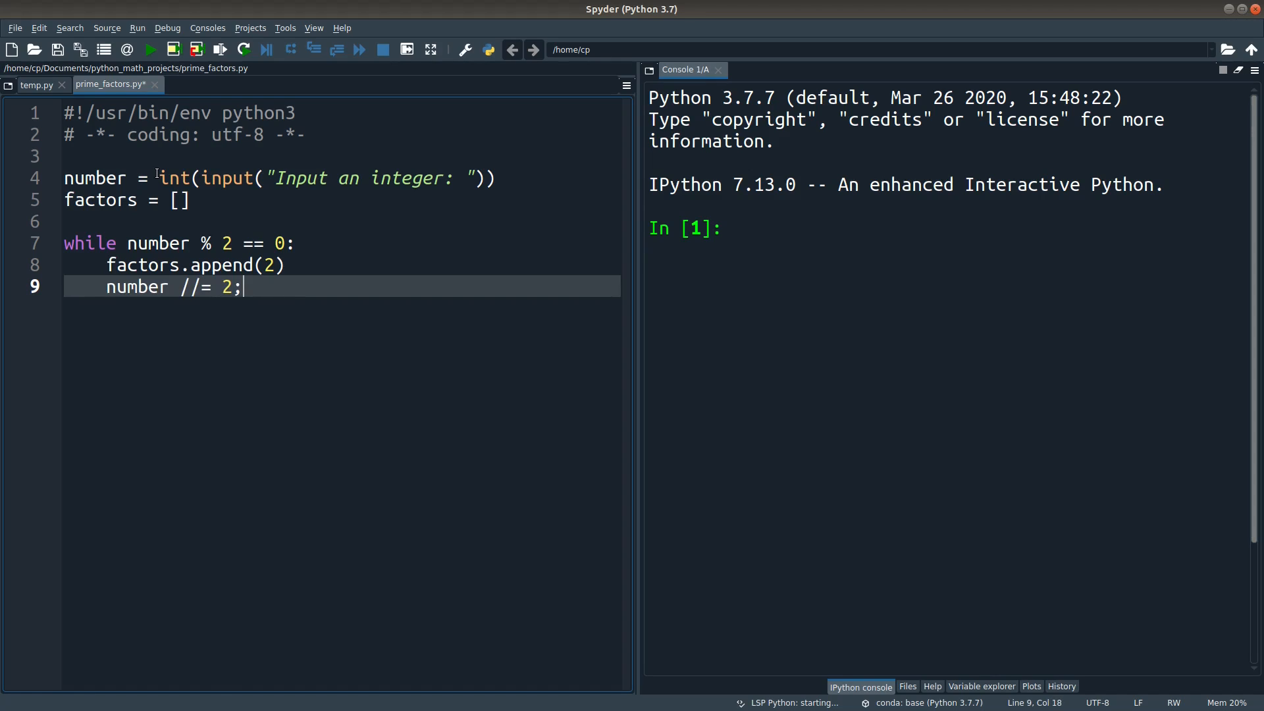
{"action": "key", "text": "BackSpace"}
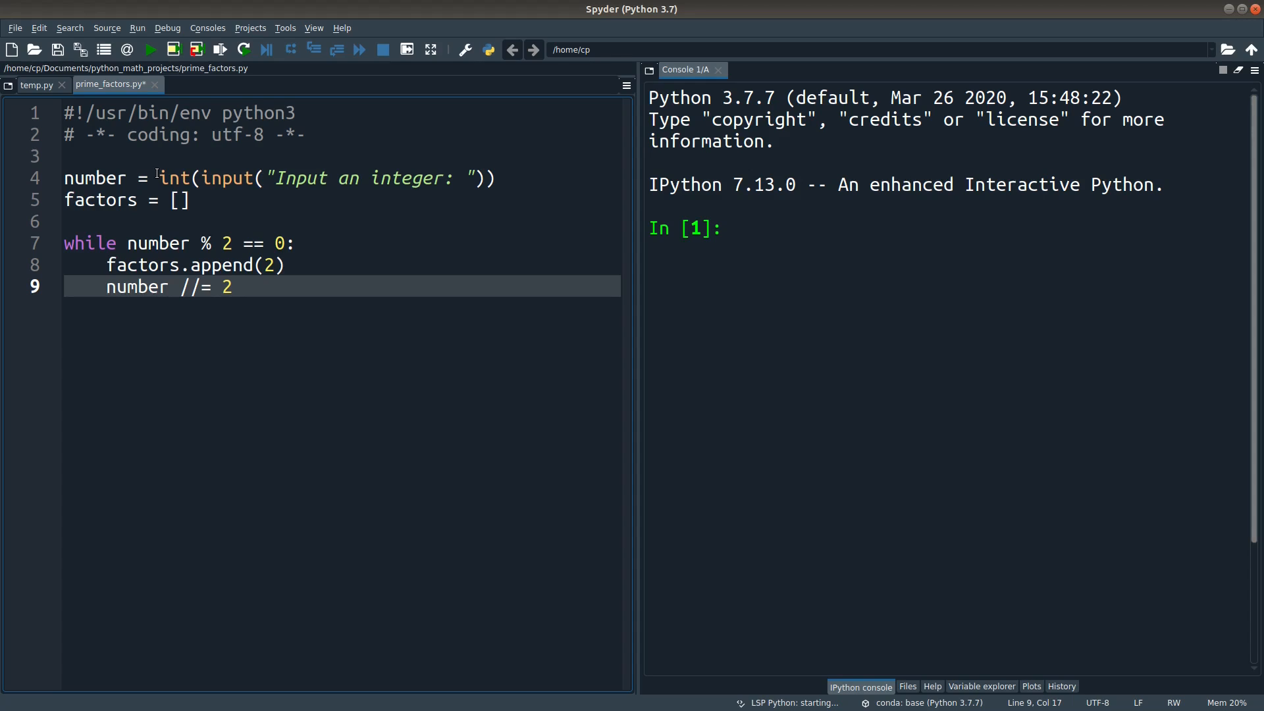
{"action": "double_click", "coordinate": [190, 287]}
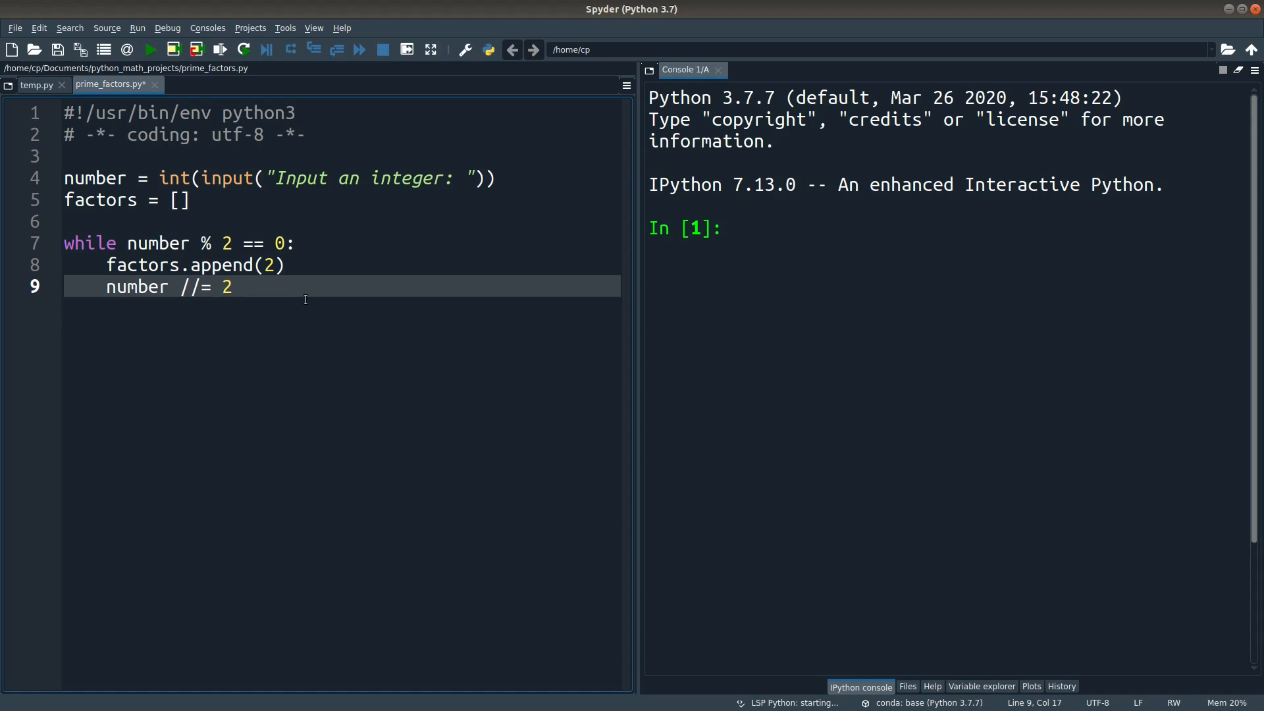
{"action": "key", "text": "Enter"}
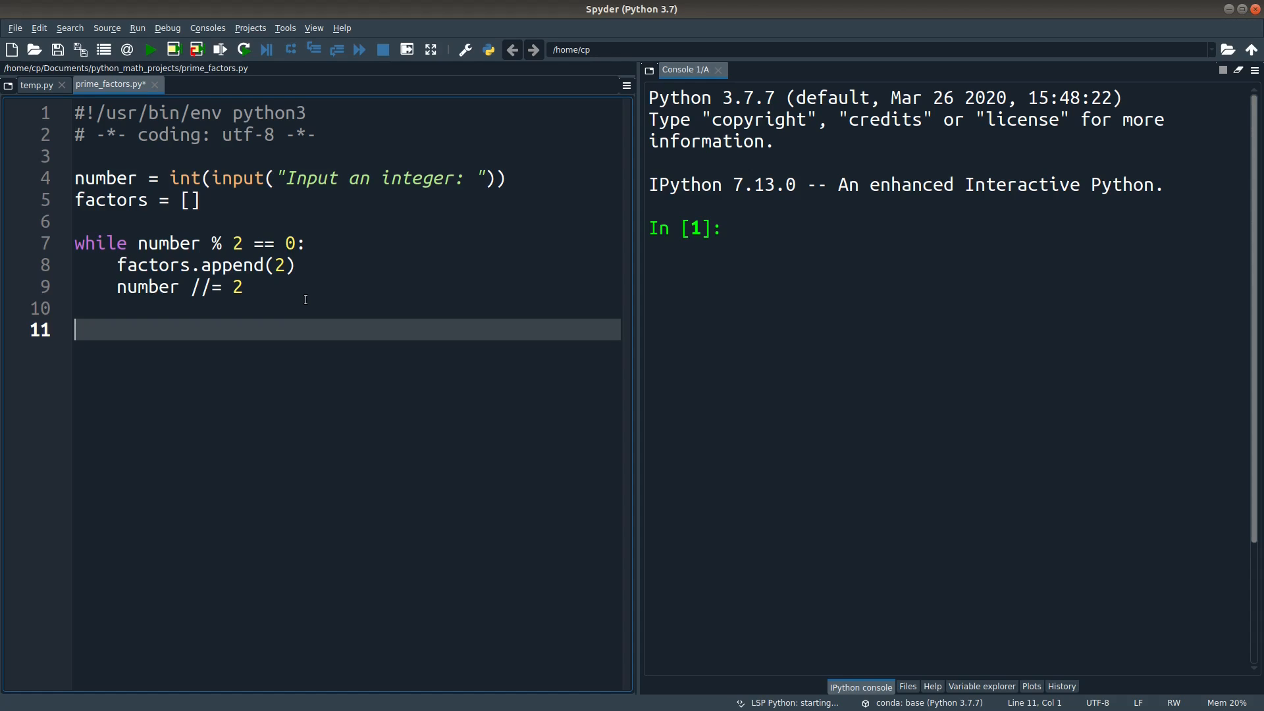
Write divisor = 3 and the loop header while number != 1 and divisor <= number:
{"action": "type", "text": "divis"}
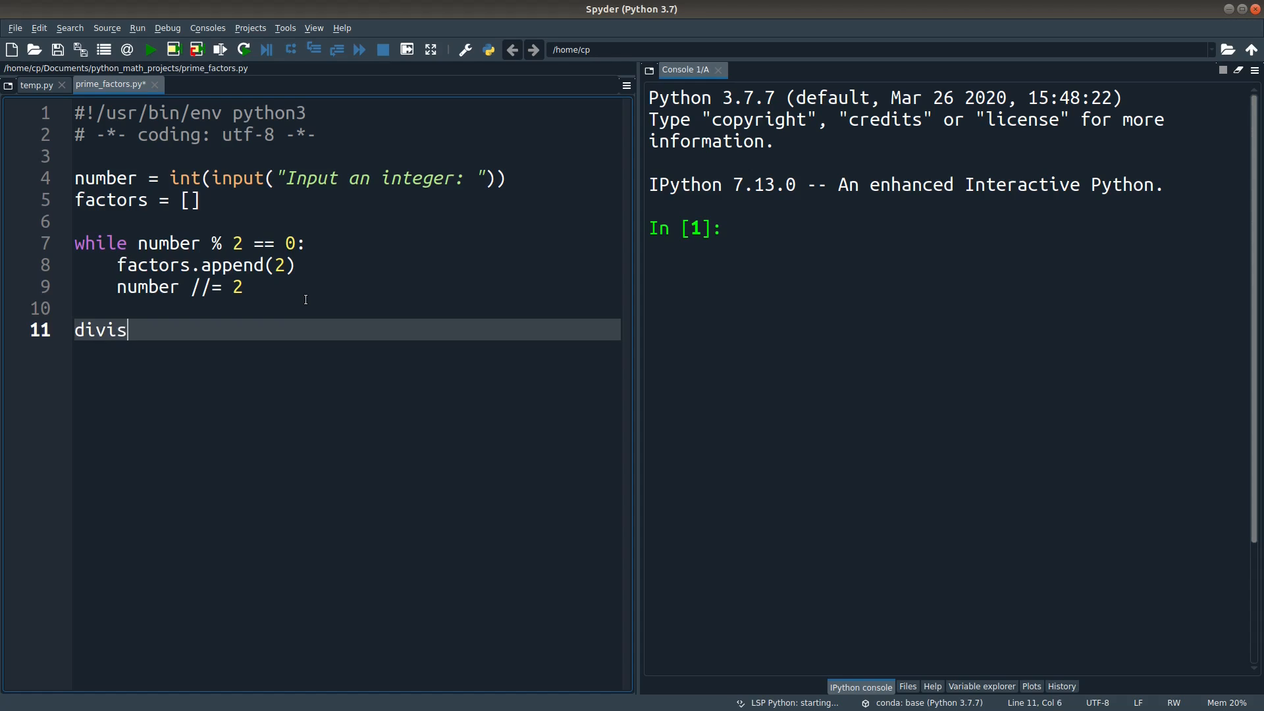
{"action": "type", "text": "or = 3"}
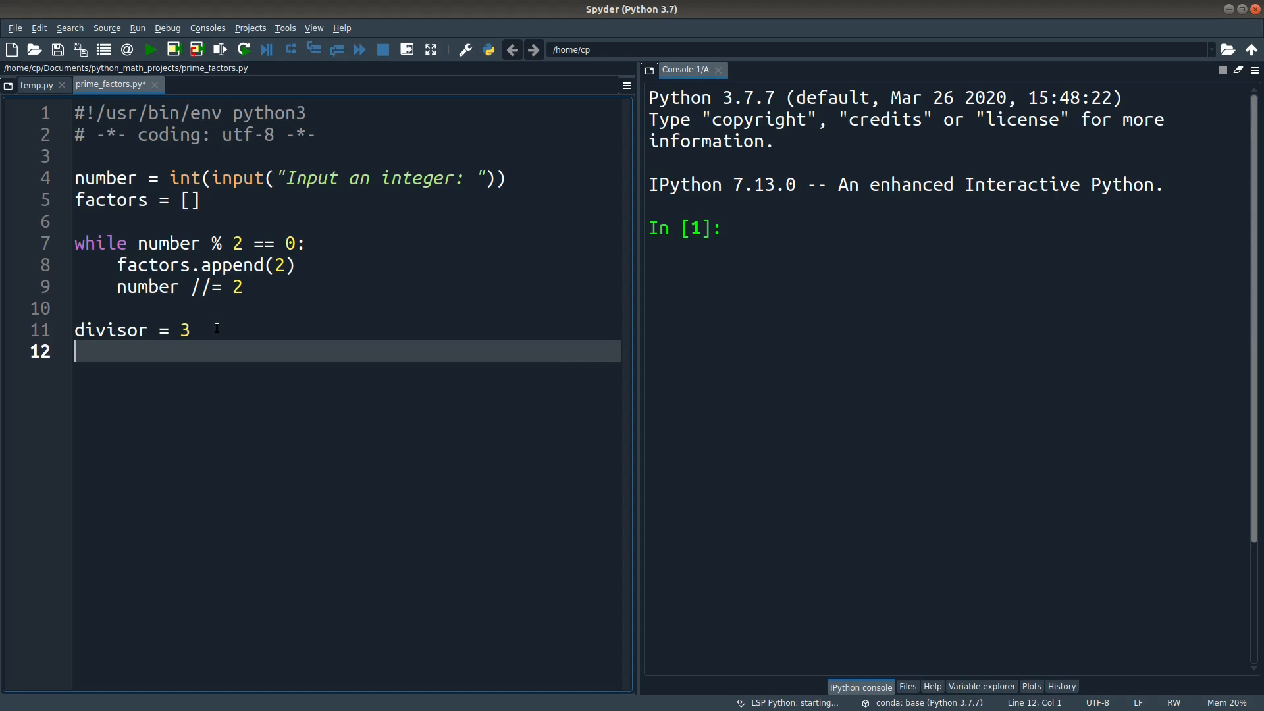
{"action": "type", "text": "while number != 1"}
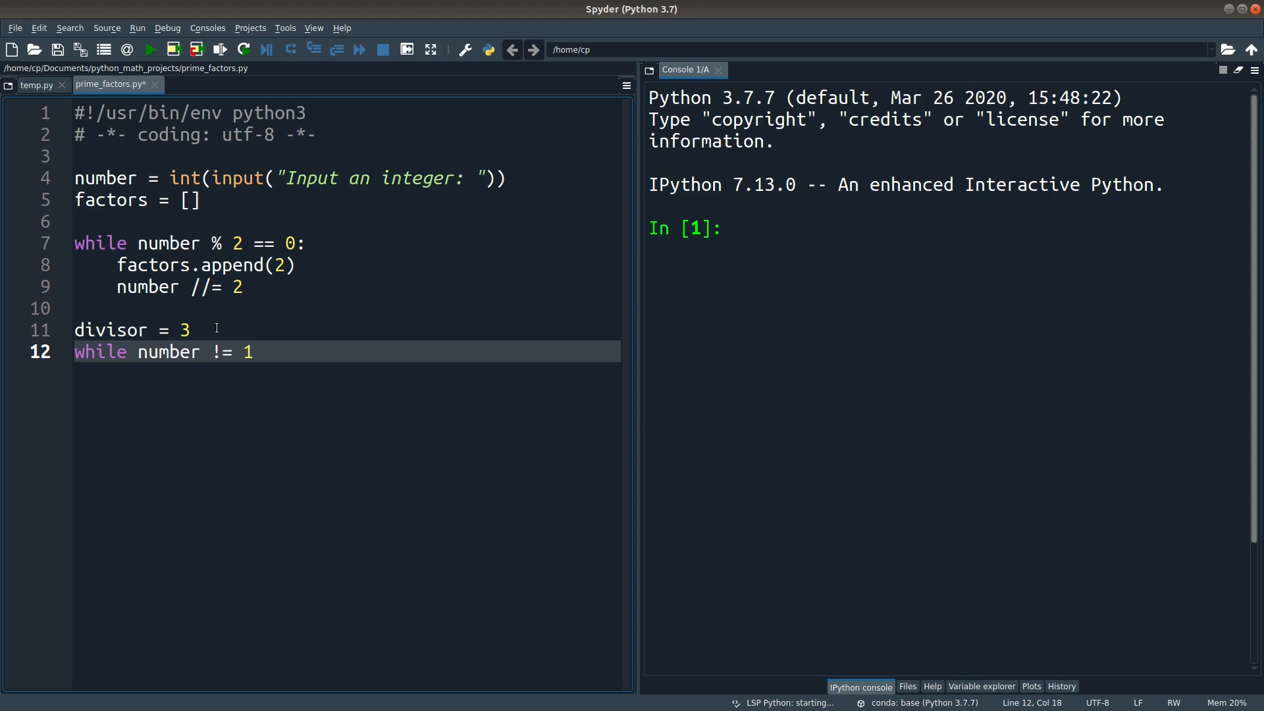
{"action": "type", "text": "and divisor"}
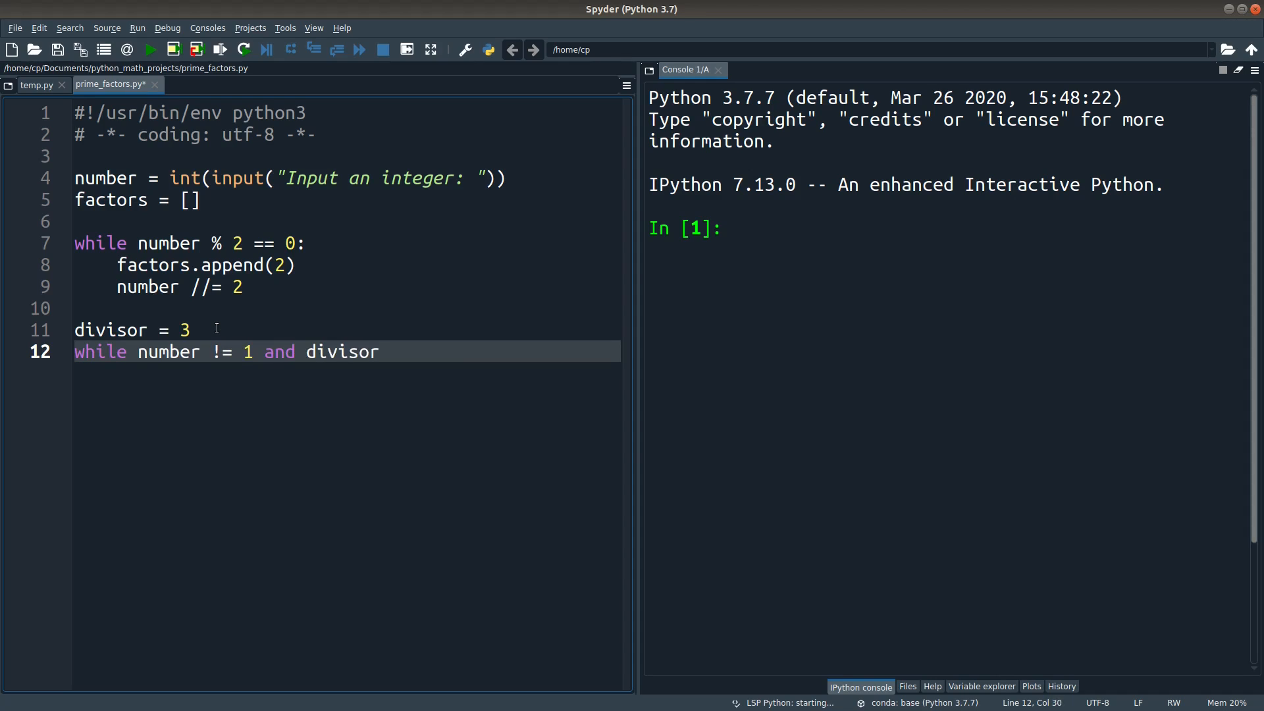
{"action": "type", "text": "<= number:"}
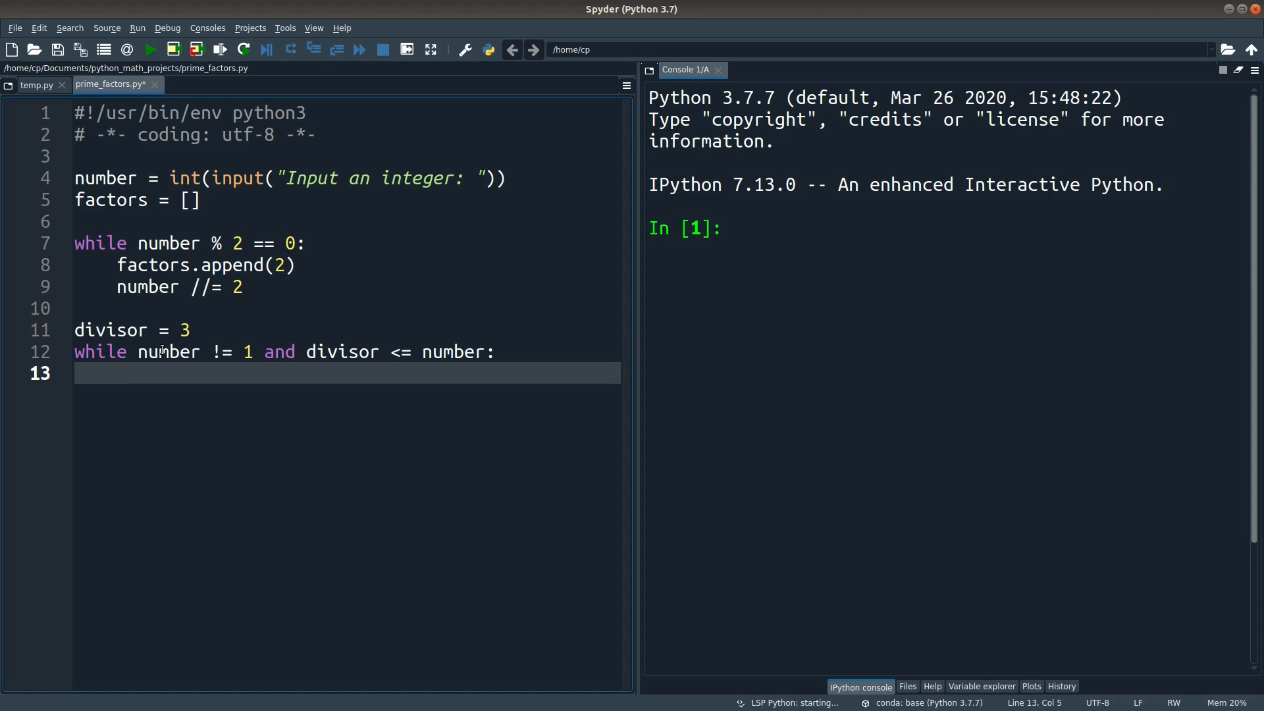
{"action": "left_click_drag", "start_coordinate": [138, 353], "coordinate": [257, 353]}
{"action": "type", "text": "if nu"}
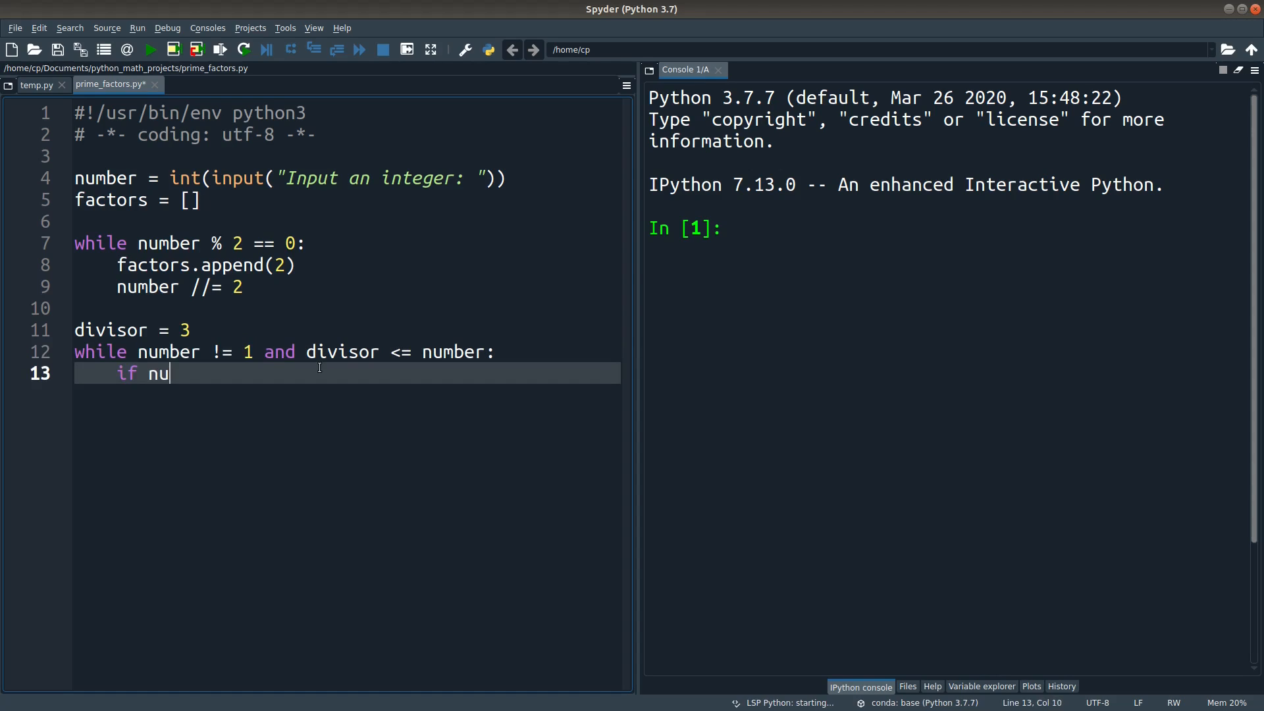
Inside the loop, if number % divisor == 0 append divisor to factors and set number //= divisor
{"action": "type", "text": "mber %"}
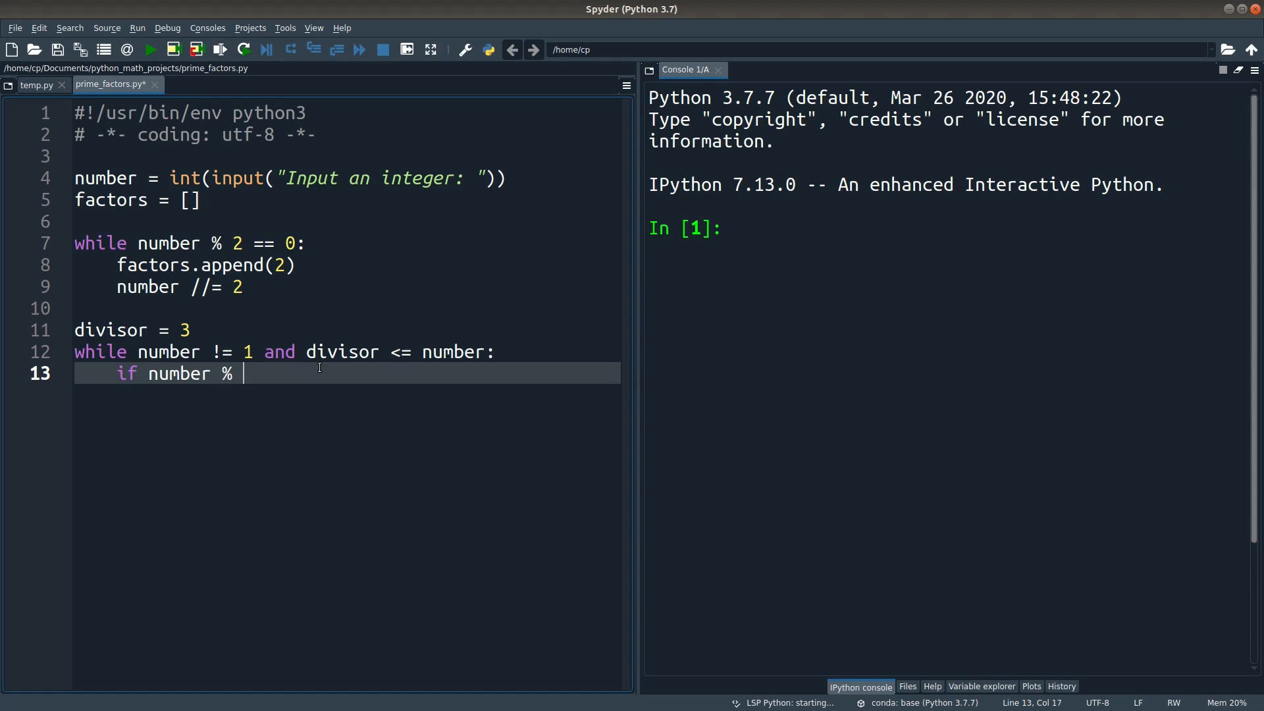
{"action": "type", "text": "divisor == 0:"}
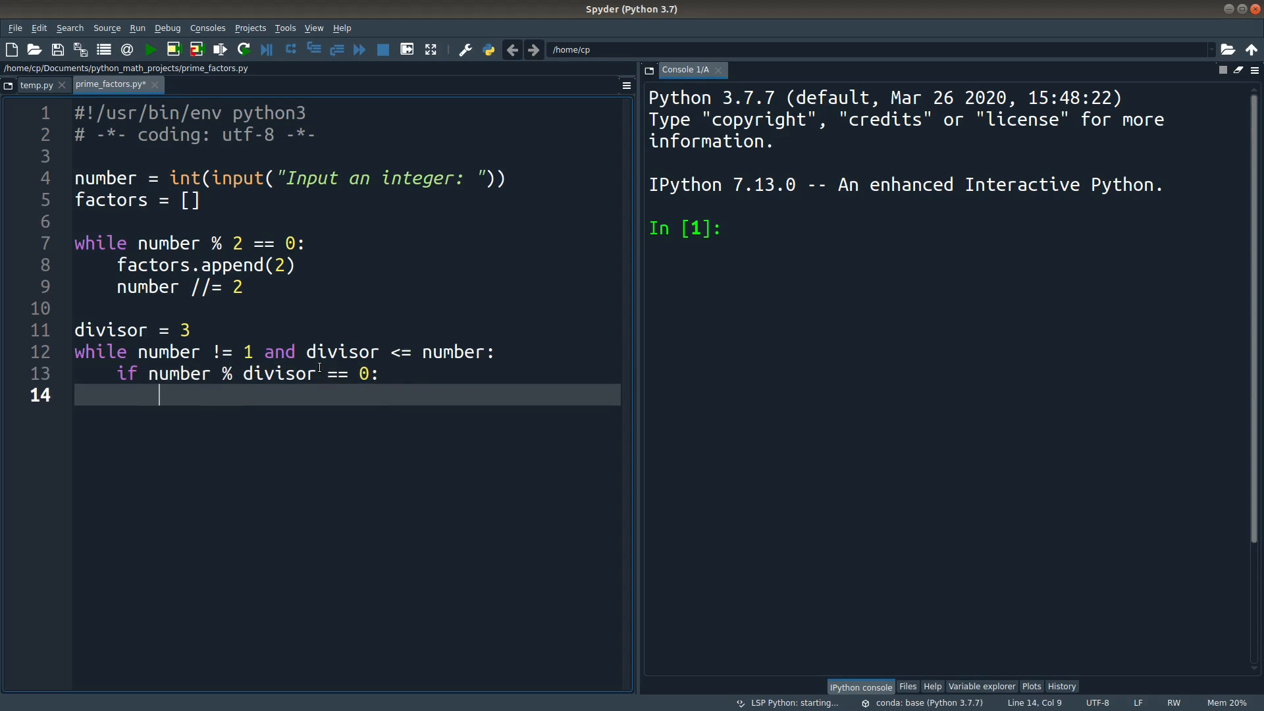
{"action": "type", "text": "factors.append"}
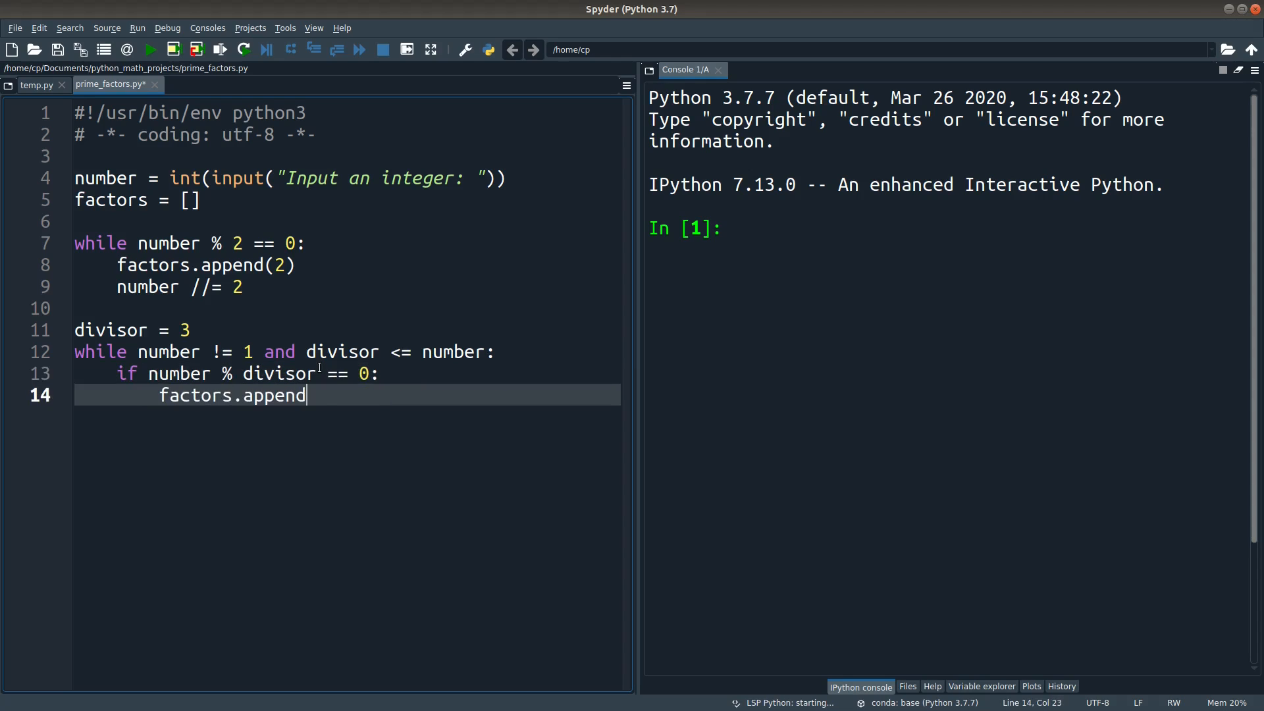
{"action": "type", "text": "(divisor)"}
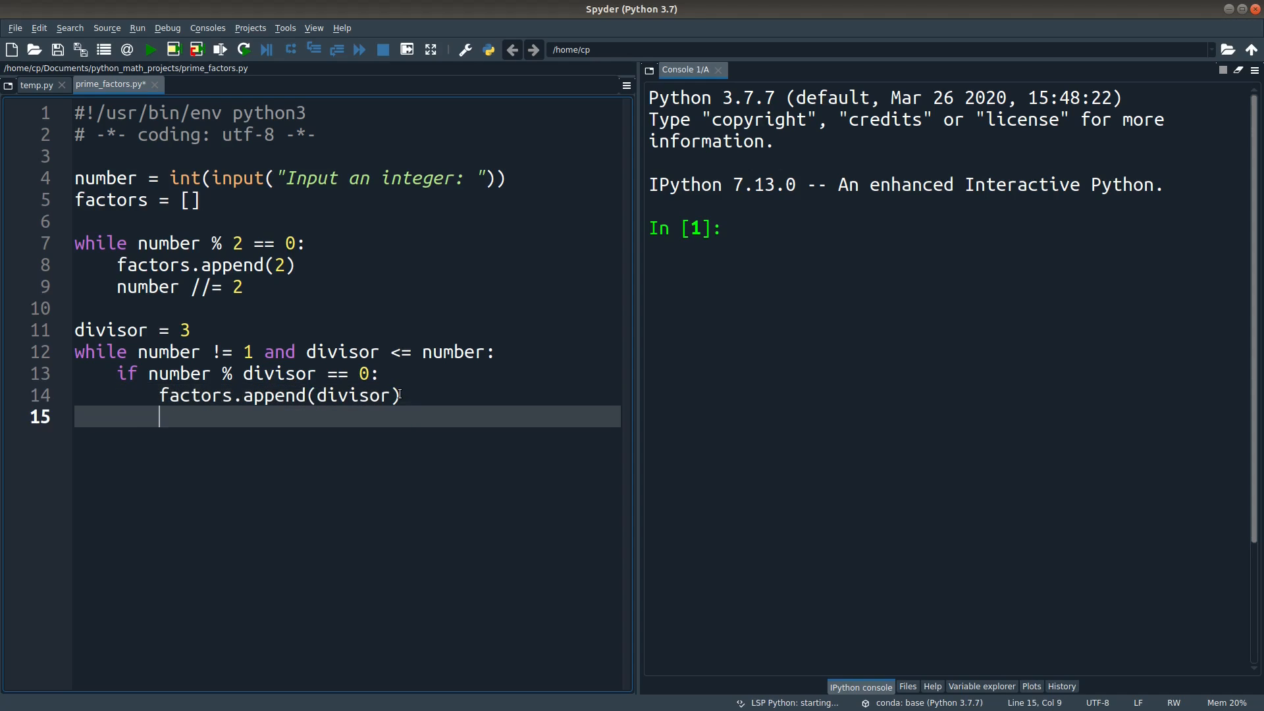
{"action": "type", "text": "number //"}
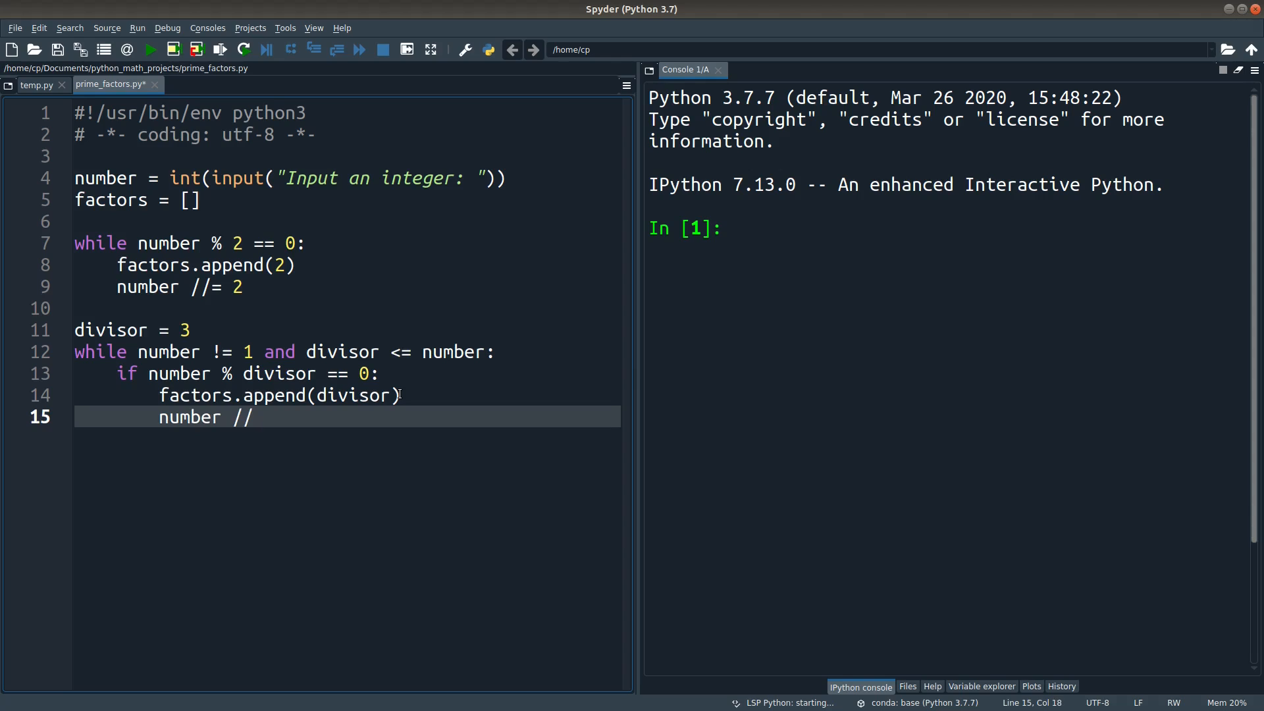
{"action": "type", "text": "= divisor"}
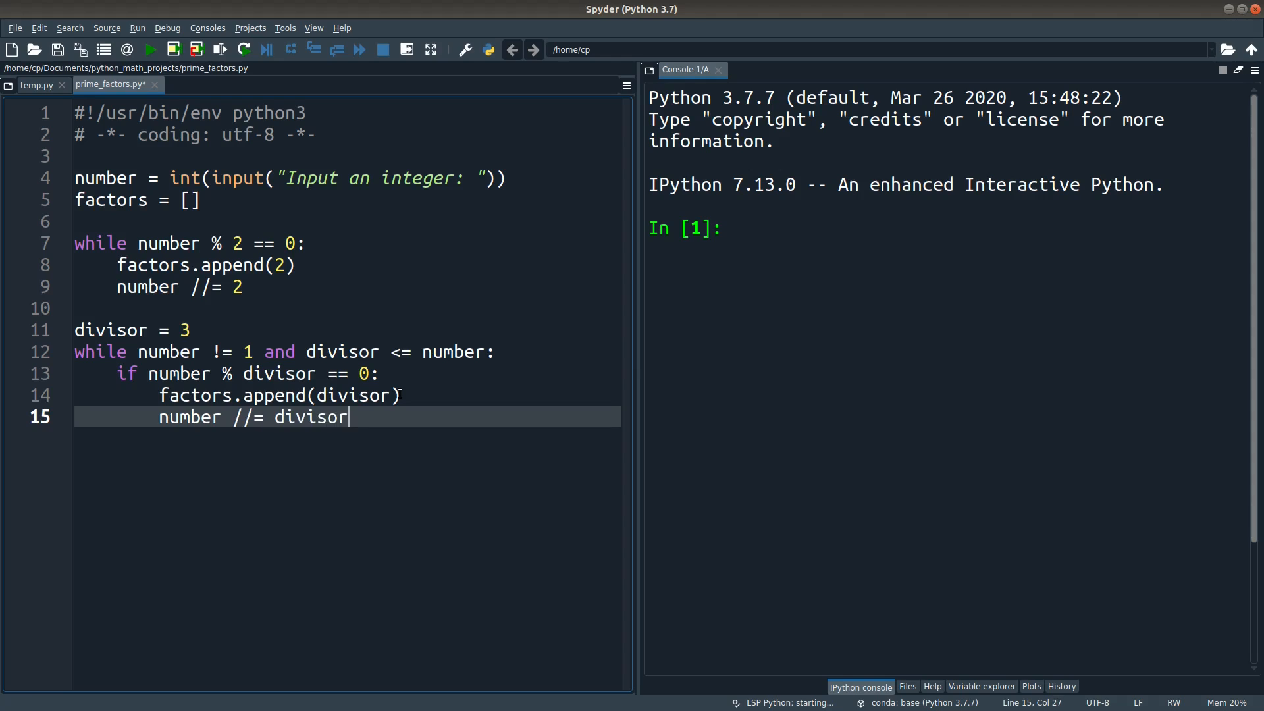
{"action": "double_click", "coordinate": [311, 416]}
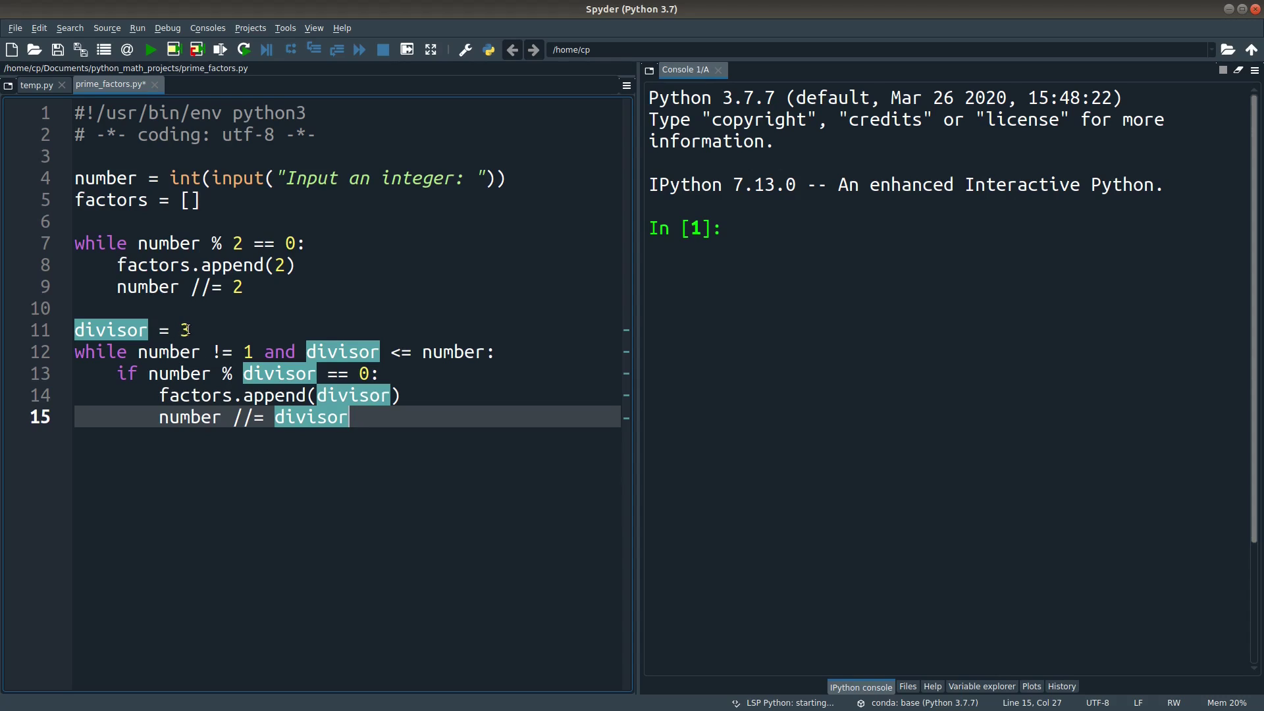
{"action": "mouse_move", "coordinate": [310, 417]}
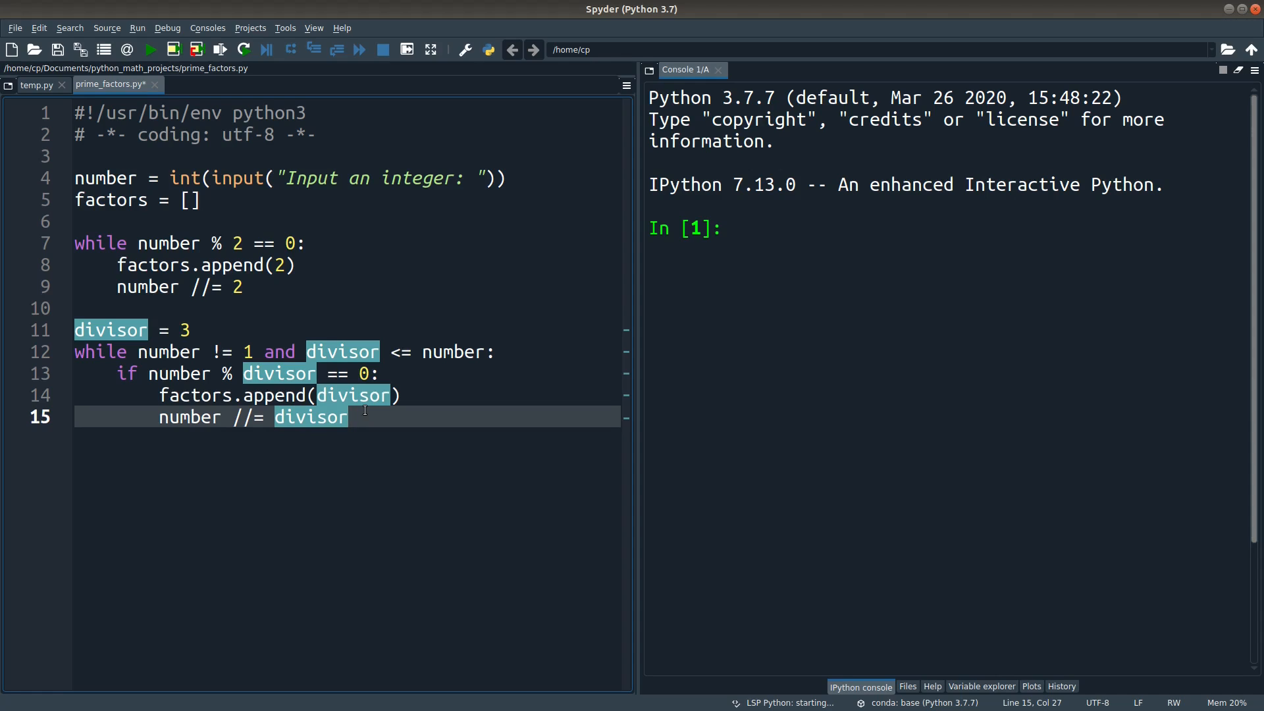
Add else: with divisor += 2 beneath the divisibility check
{"action": "type", "text": "else:"}
{"action": "type", "text": "d"}
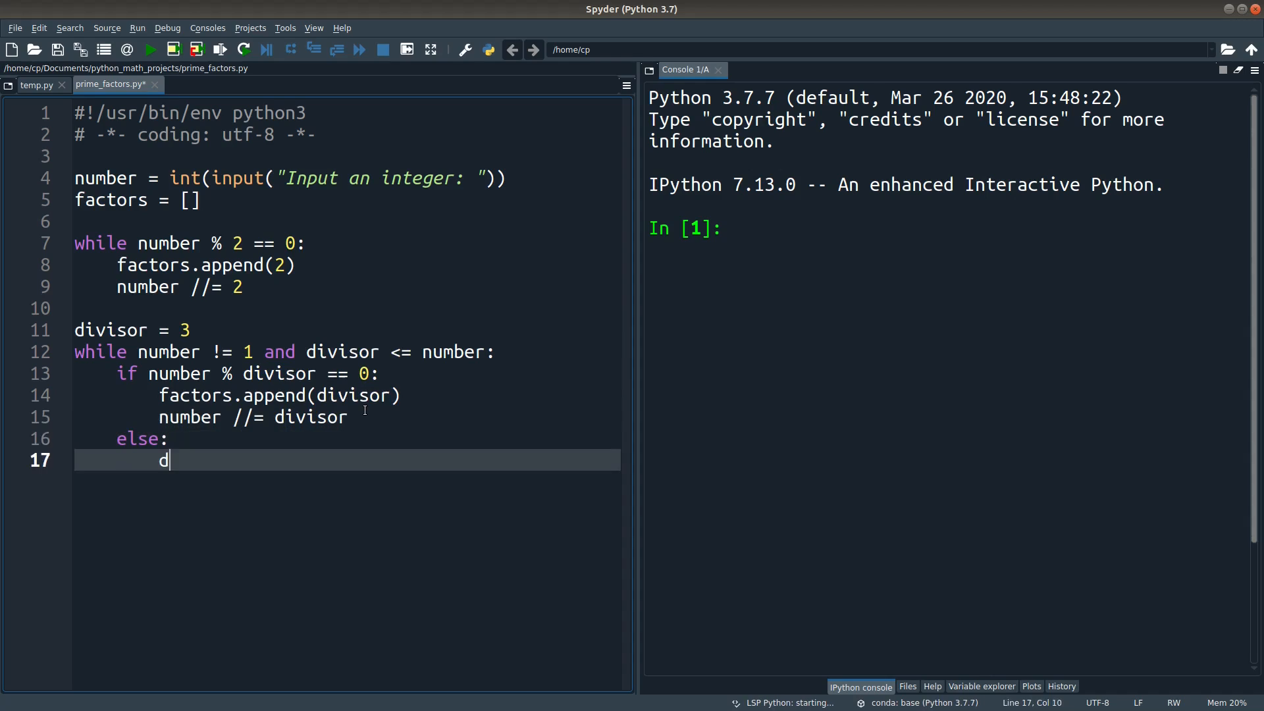
{"action": "type", "text": "ivisor"}
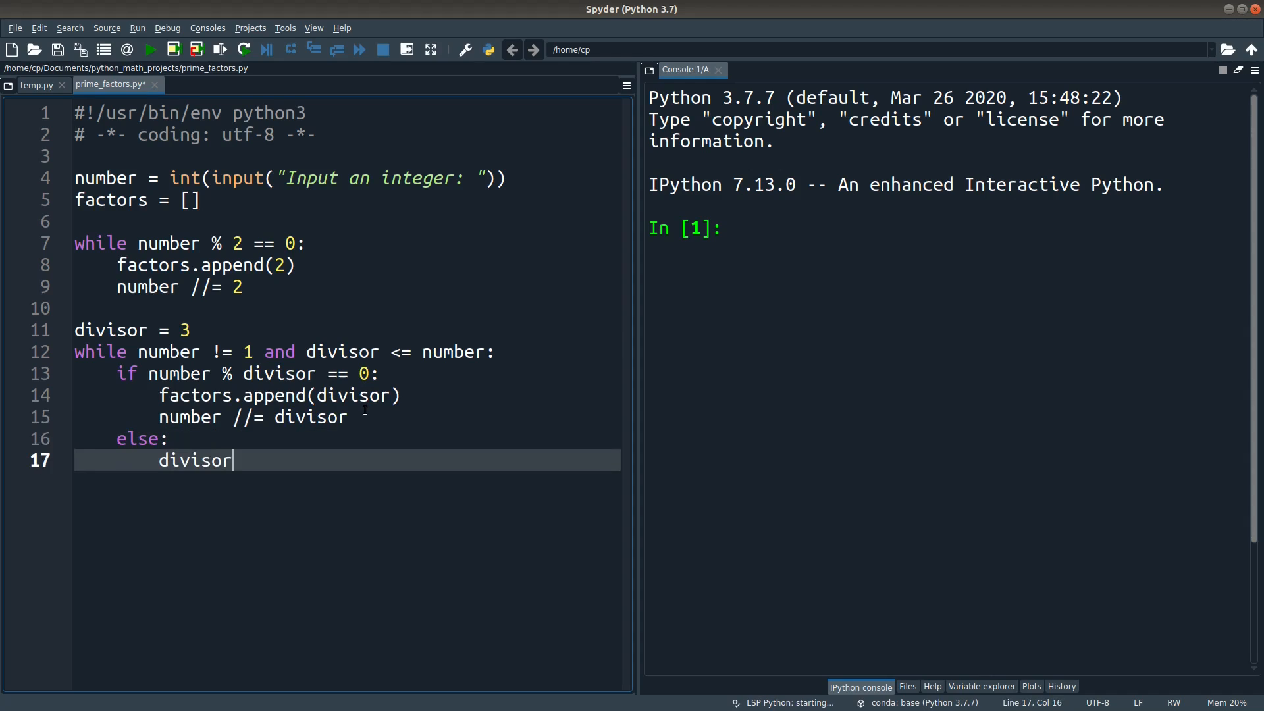
{"action": "type", "text": "+= 2"}
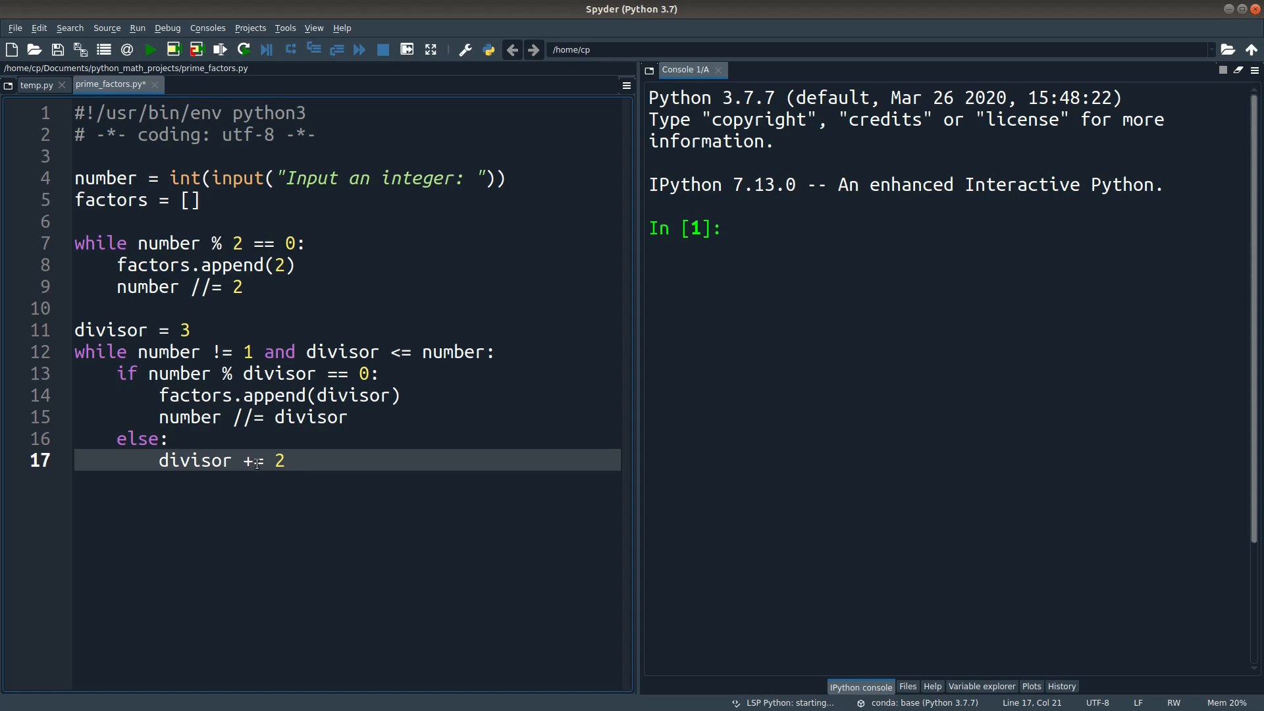
{"action": "left_click", "coordinate": [126, 374]}
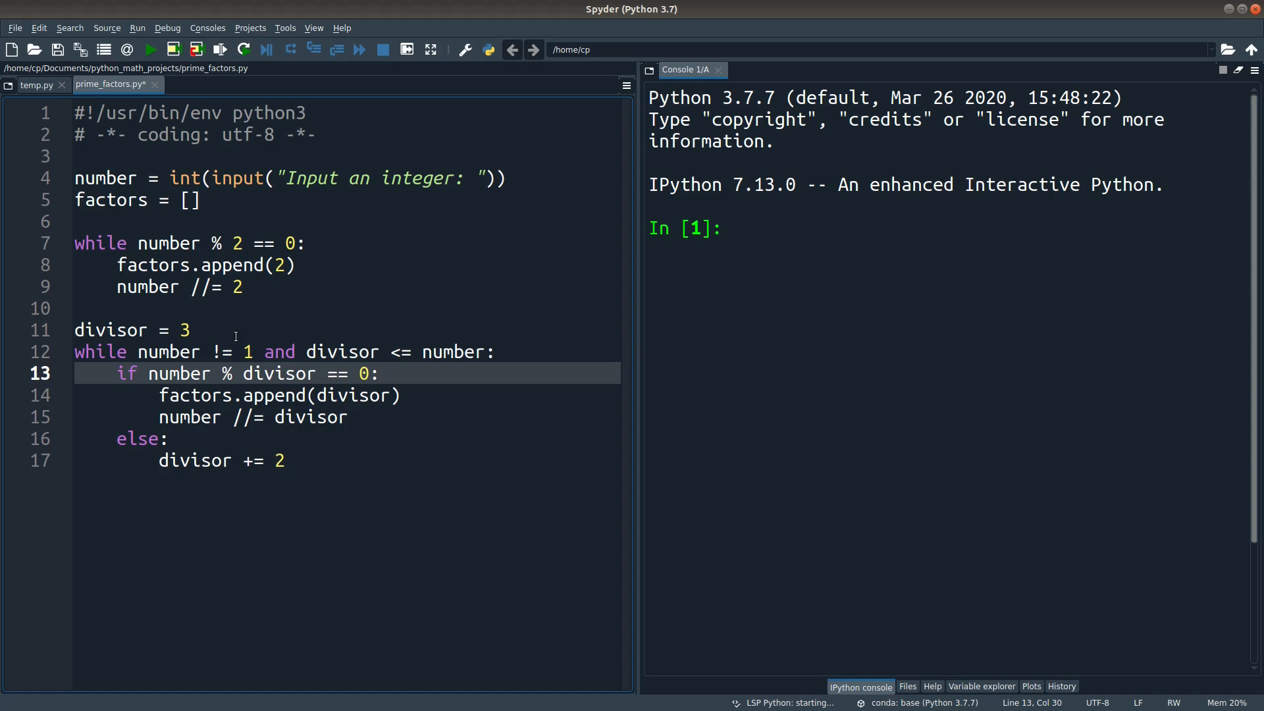
Insert the comment '# prime number is odd except 2' above divisor += 2
{"action": "key", "text": "Return"}
{"action": "type", "text": "# prime"}
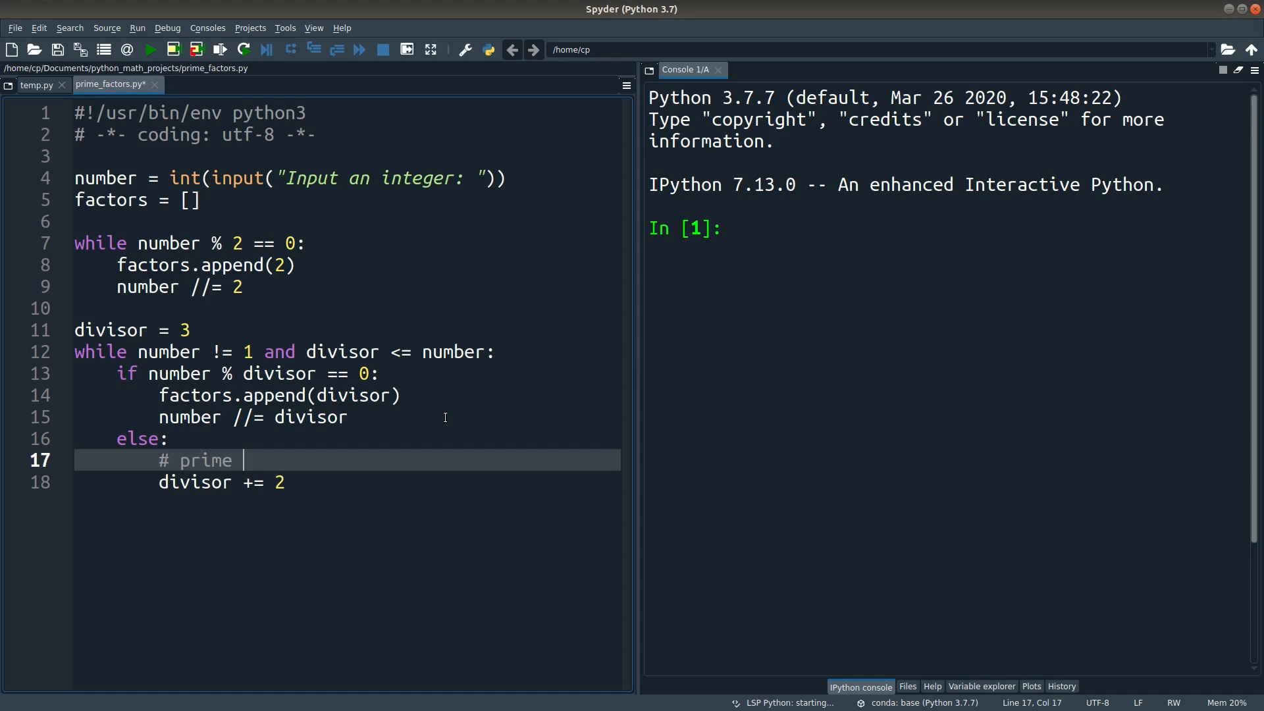
{"action": "type", "text": "number is odd except 2"}
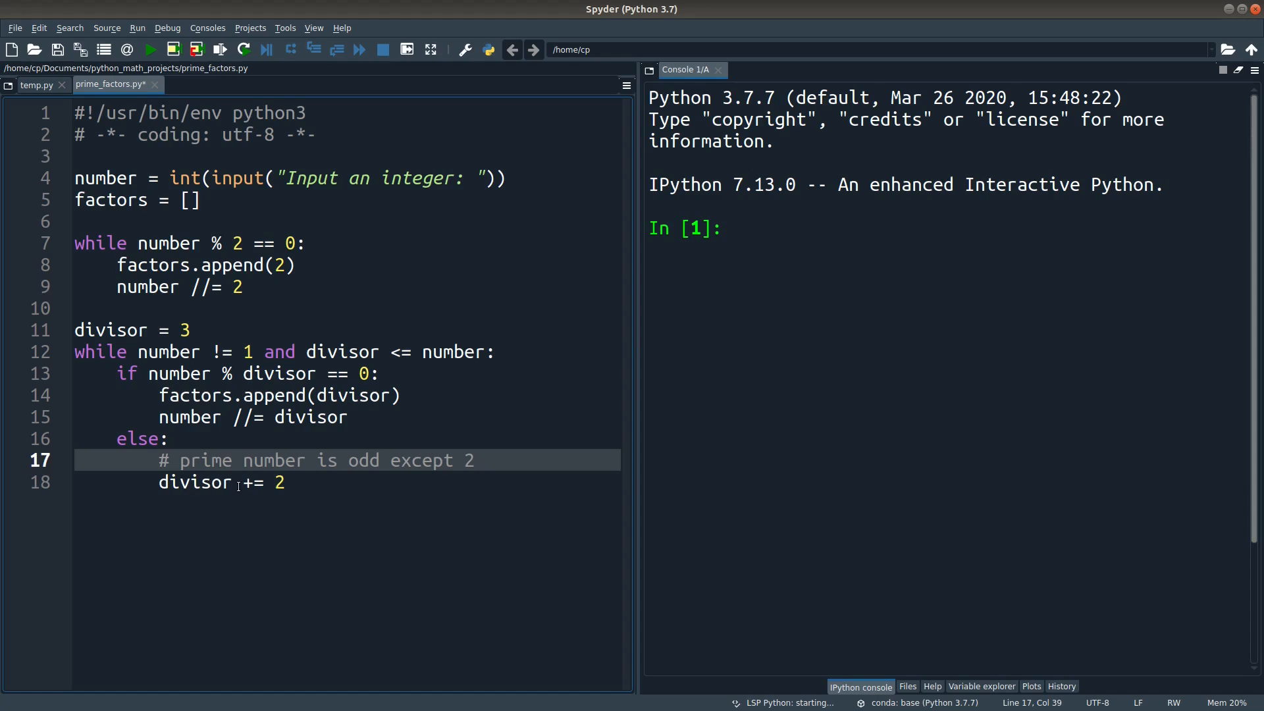
{"action": "double_click", "coordinate": [193, 482]}
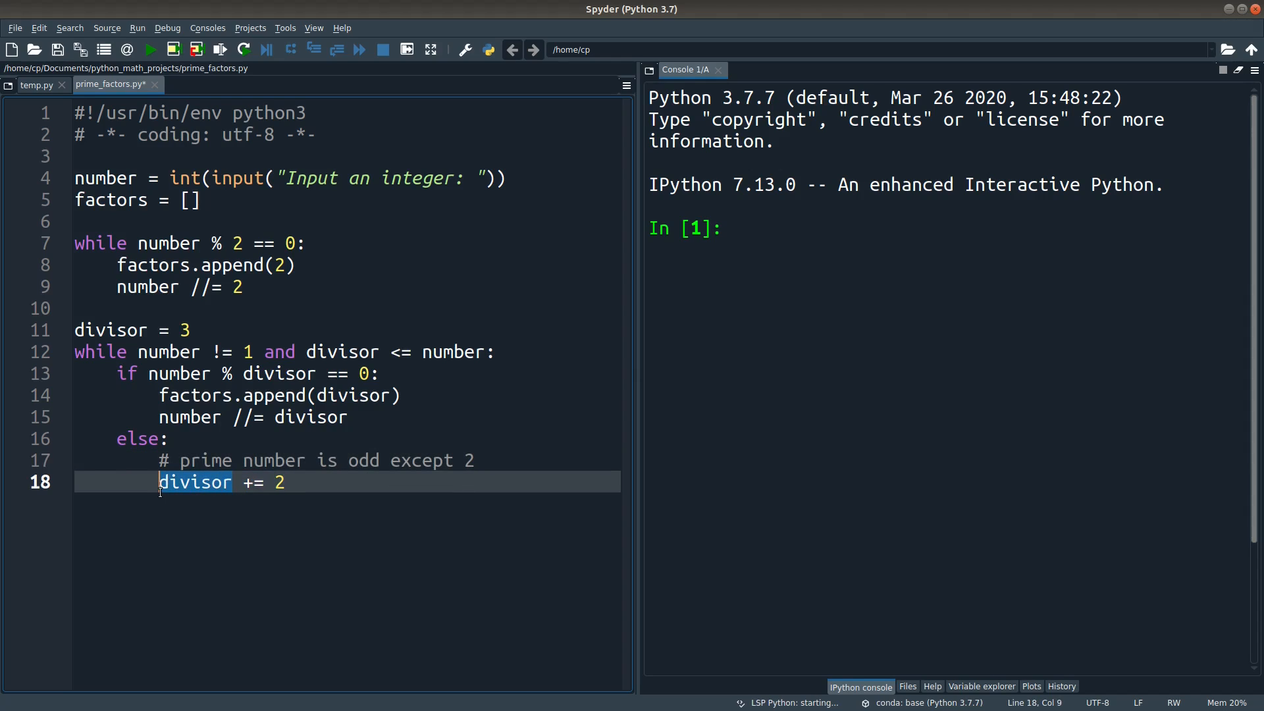
{"action": "double_click", "coordinate": [192, 482]}
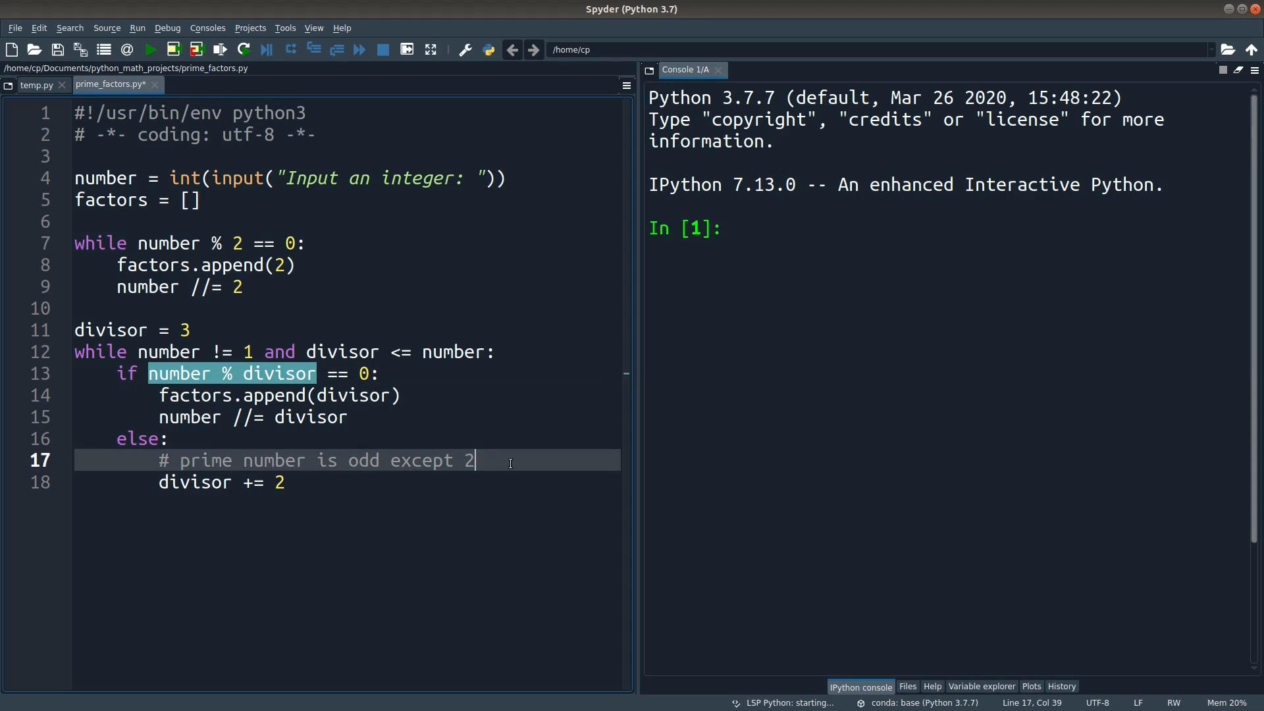
Write a triple-quoted note that a composite divisor must fail the test
{"action": "type", "text": "'''' If a divisor is a composite number,"}
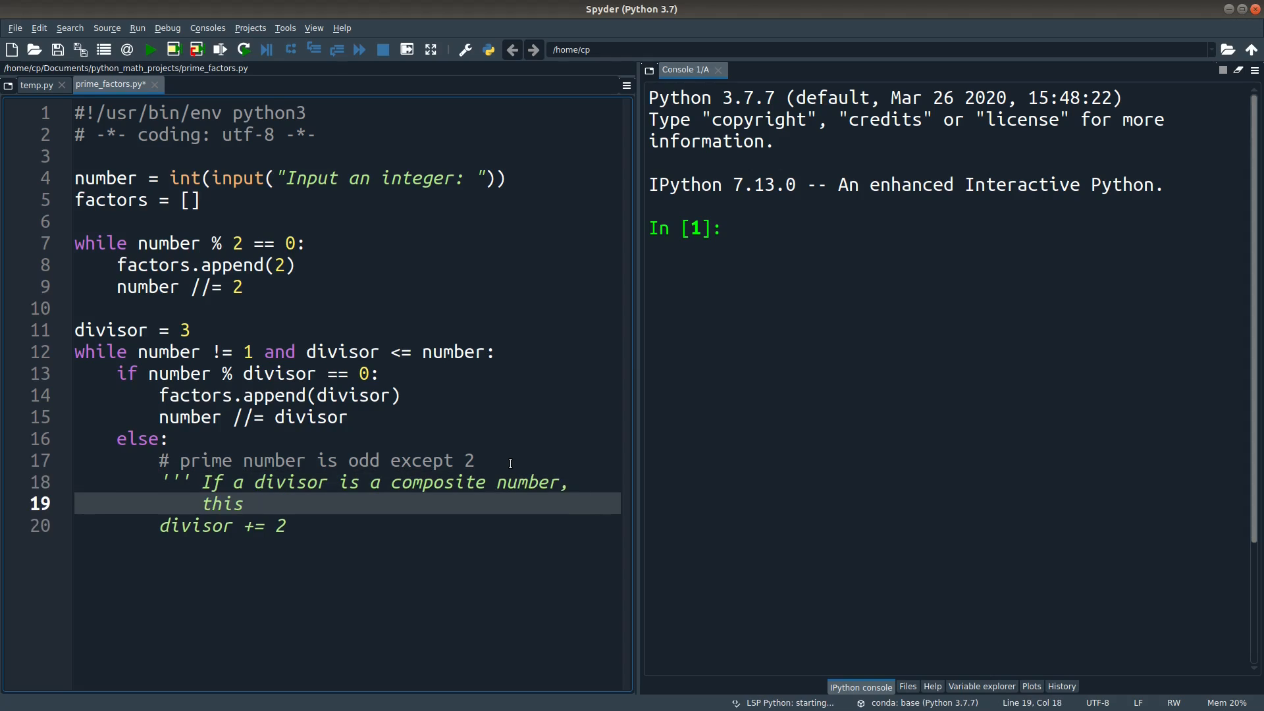
{"action": "type", "text": "divisor must fail the test"}
{"action": "left_click", "coordinate": [346, 482]}
{"action": "type", "text": " (e.g. 15)"}
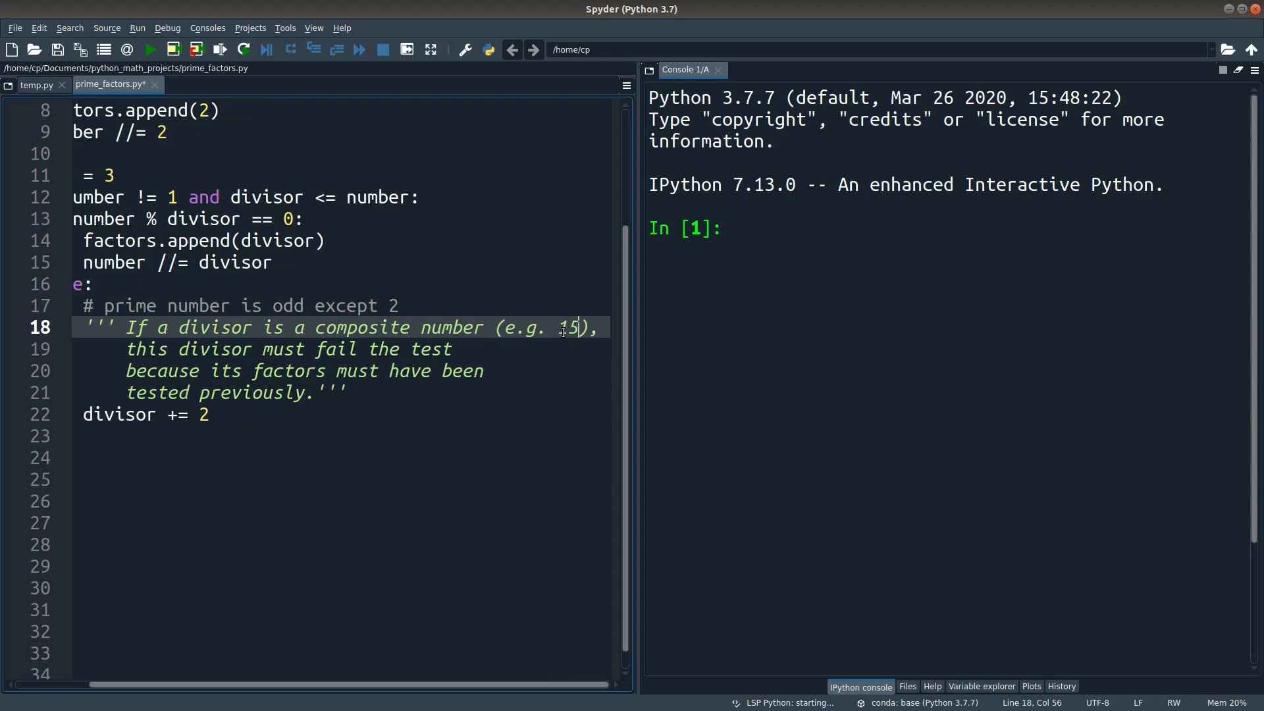
{"action": "left_click", "coordinate": [485, 327]}
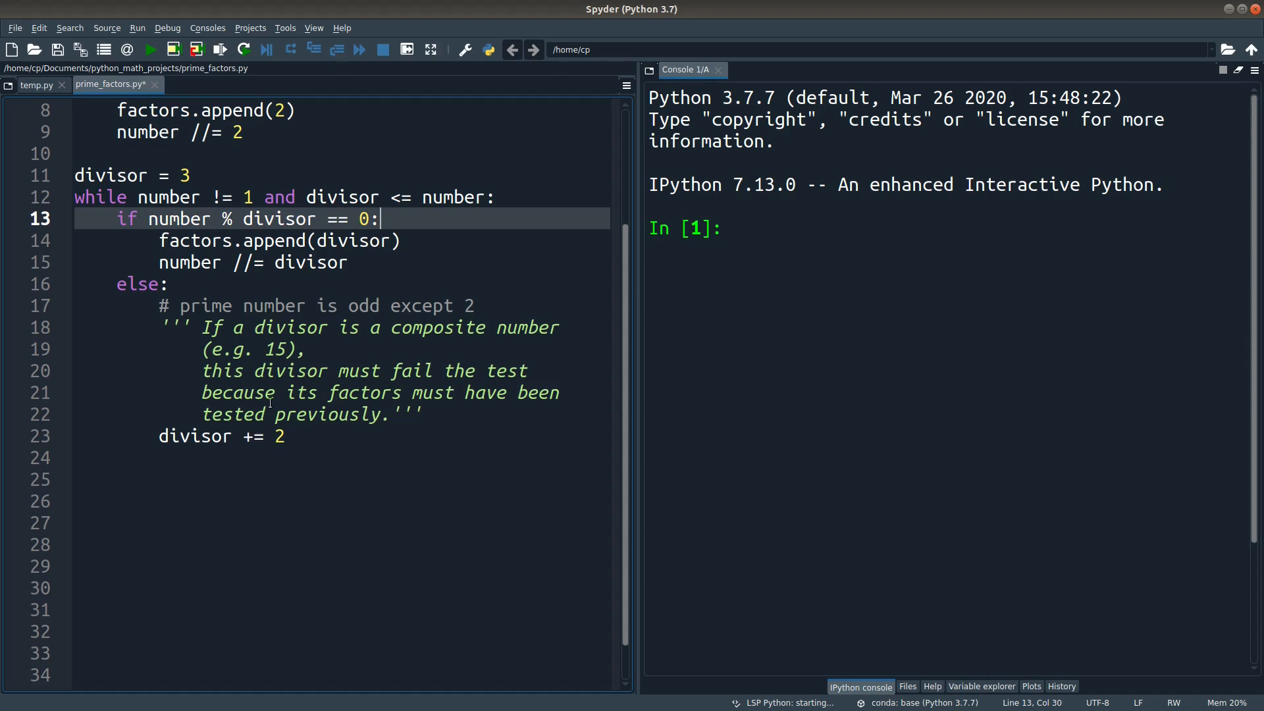
Edit the docstring's example to read 15 = 3 * 5
{"action": "double_click", "coordinate": [276, 349]}
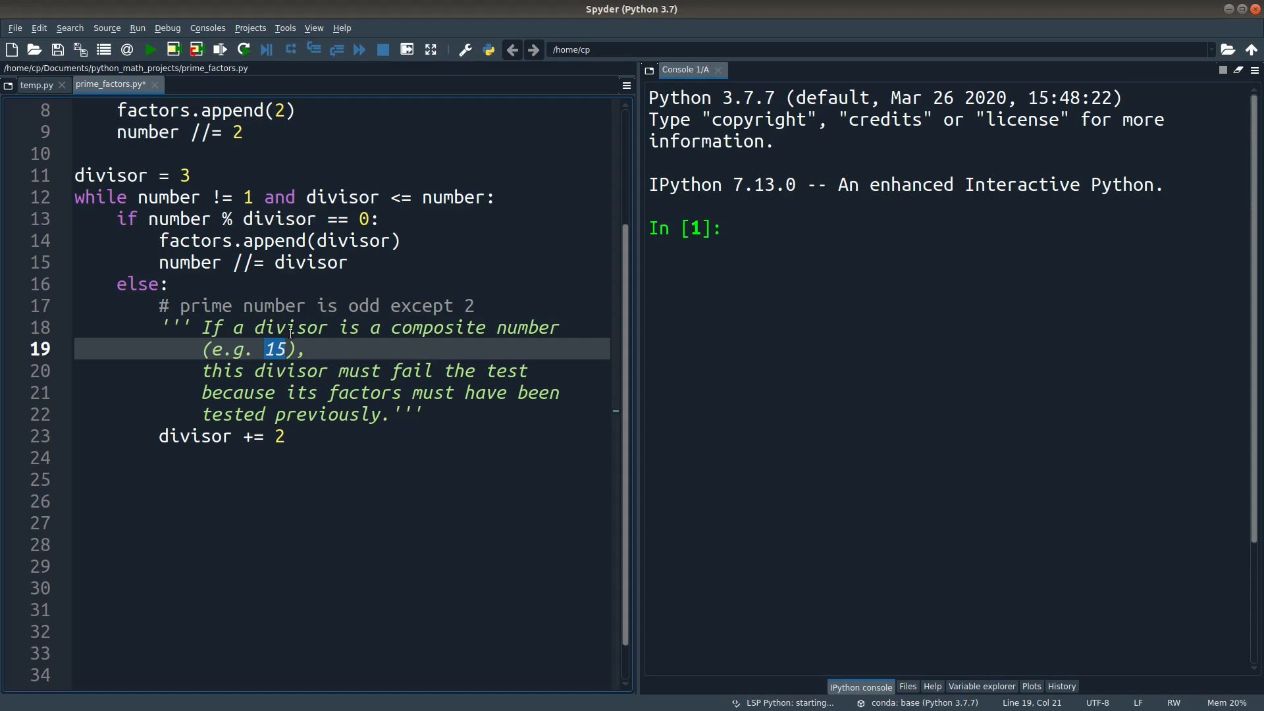
{"action": "type", "text": "= 3 *"}
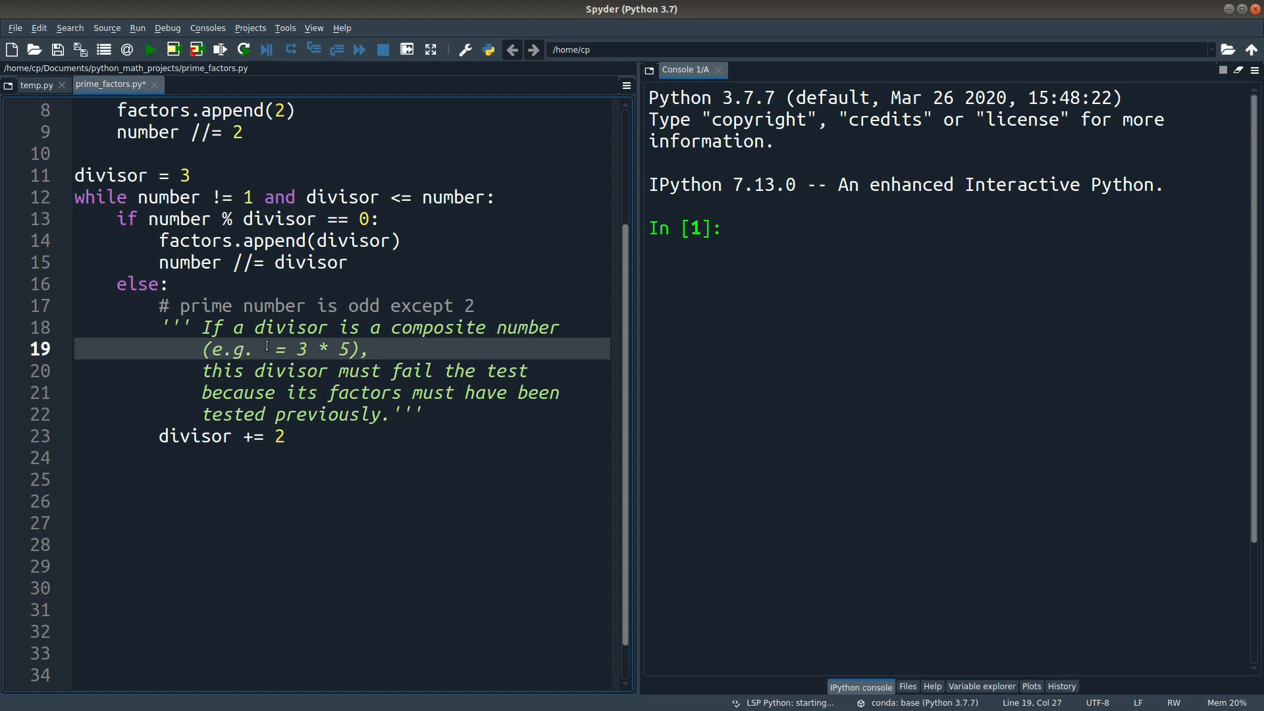
{"action": "type", "text": "15"}
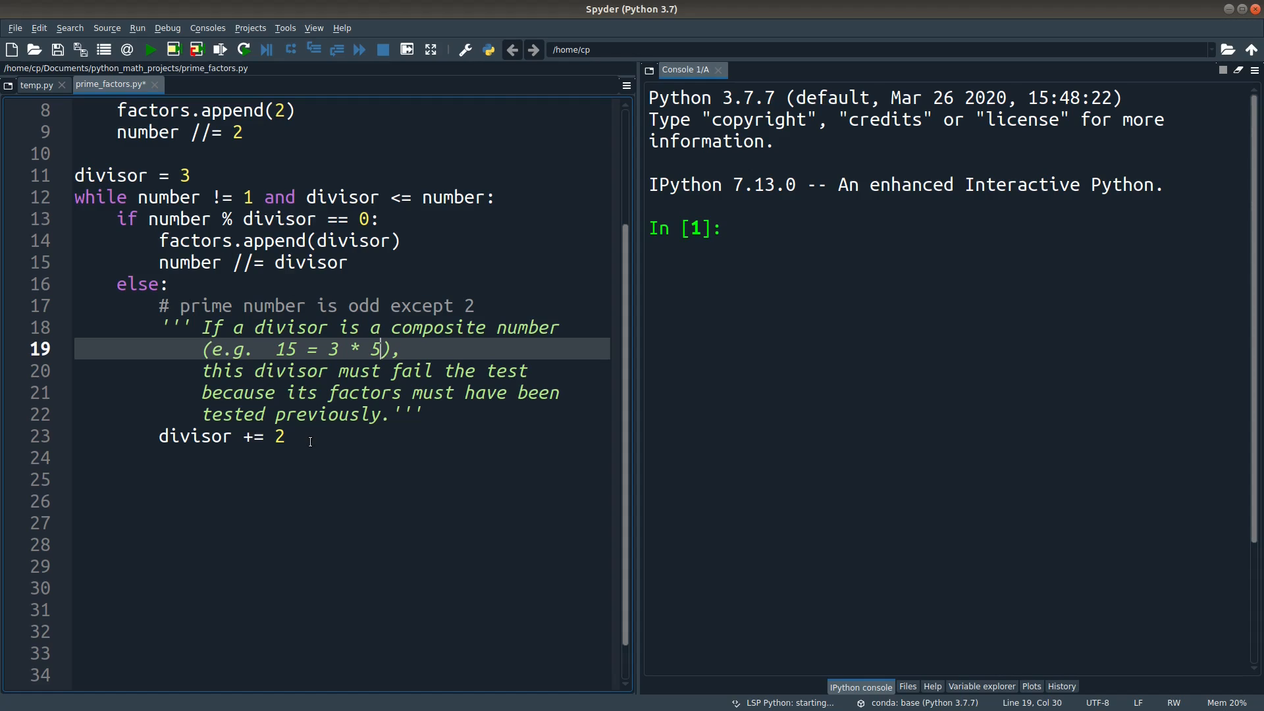
Print "The prime factors are: " then loop over range(len(factors)) printing each factor with end=' '
{"action": "type", "text": "pri"}
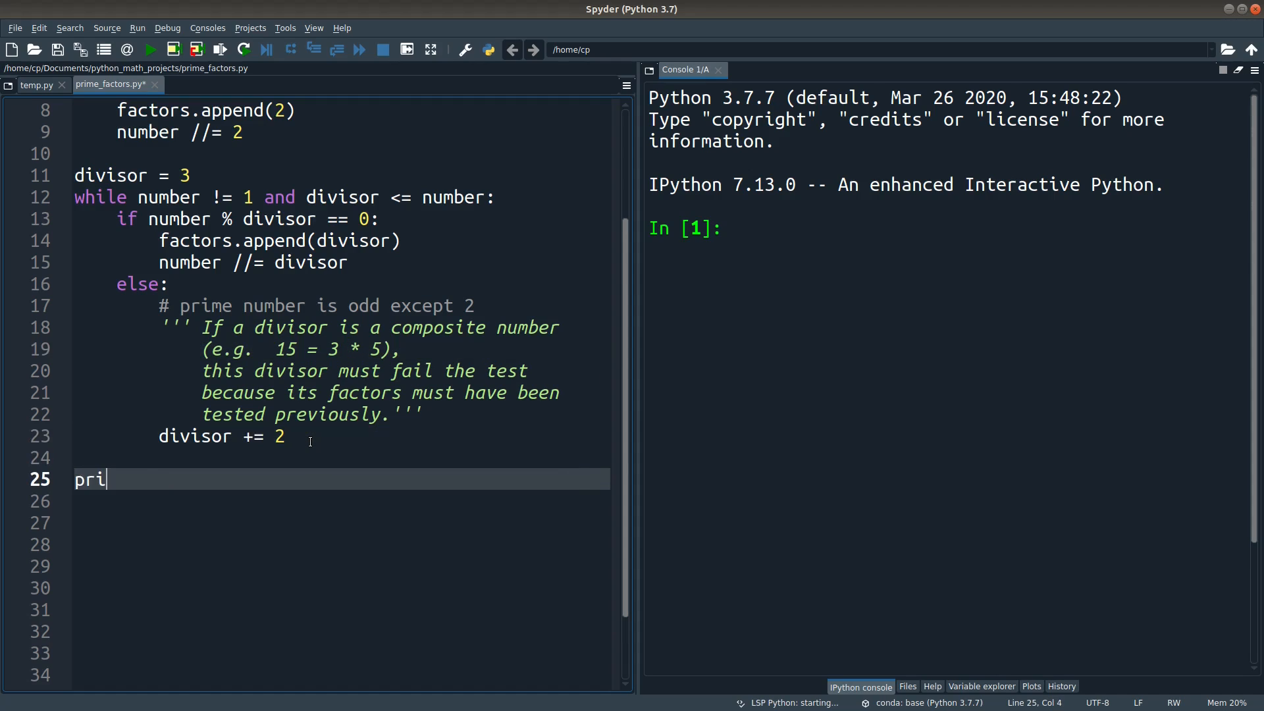
{"action": "type", "text": "nt(\"The prime factor\""}
{"action": "left_click", "coordinate": [343, 502]}
{"action": "type", "text": "for i in range("}
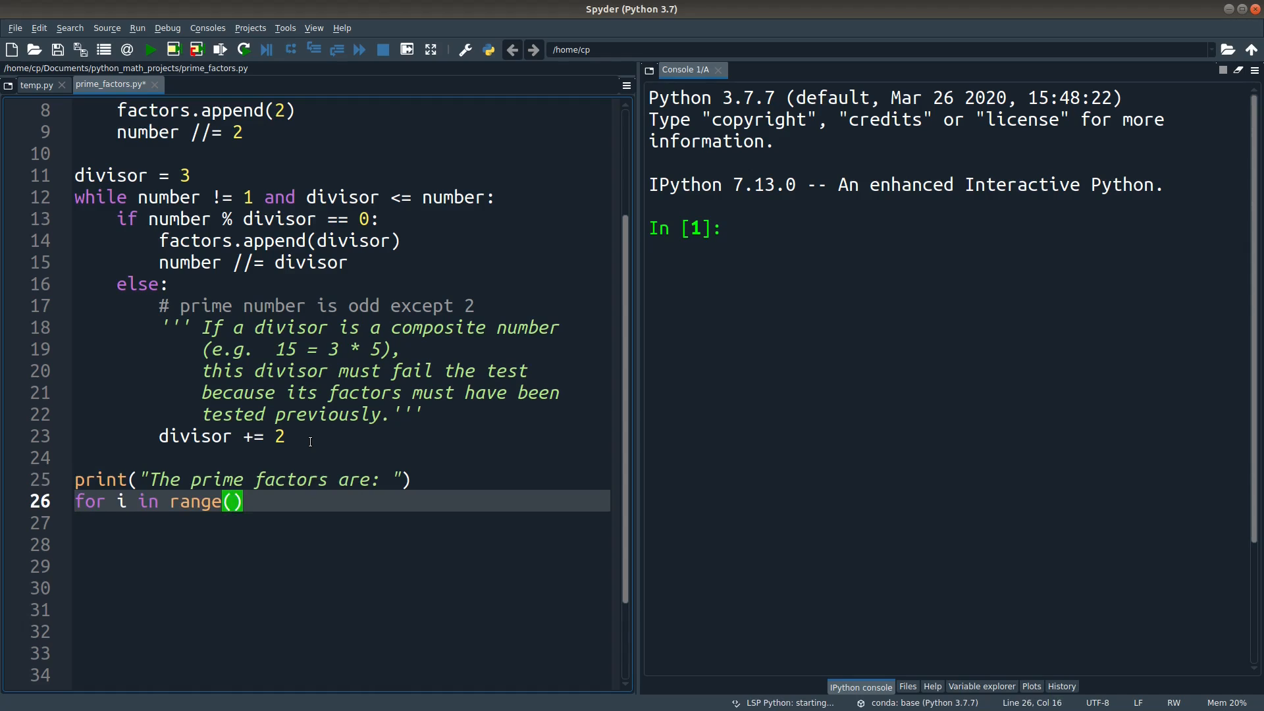
{"action": "type", "text": "len(factors)):"}
{"action": "left_click", "coordinate": [343, 522]}
{"action": "type", "text": "print(factors[i], end=' ')"}
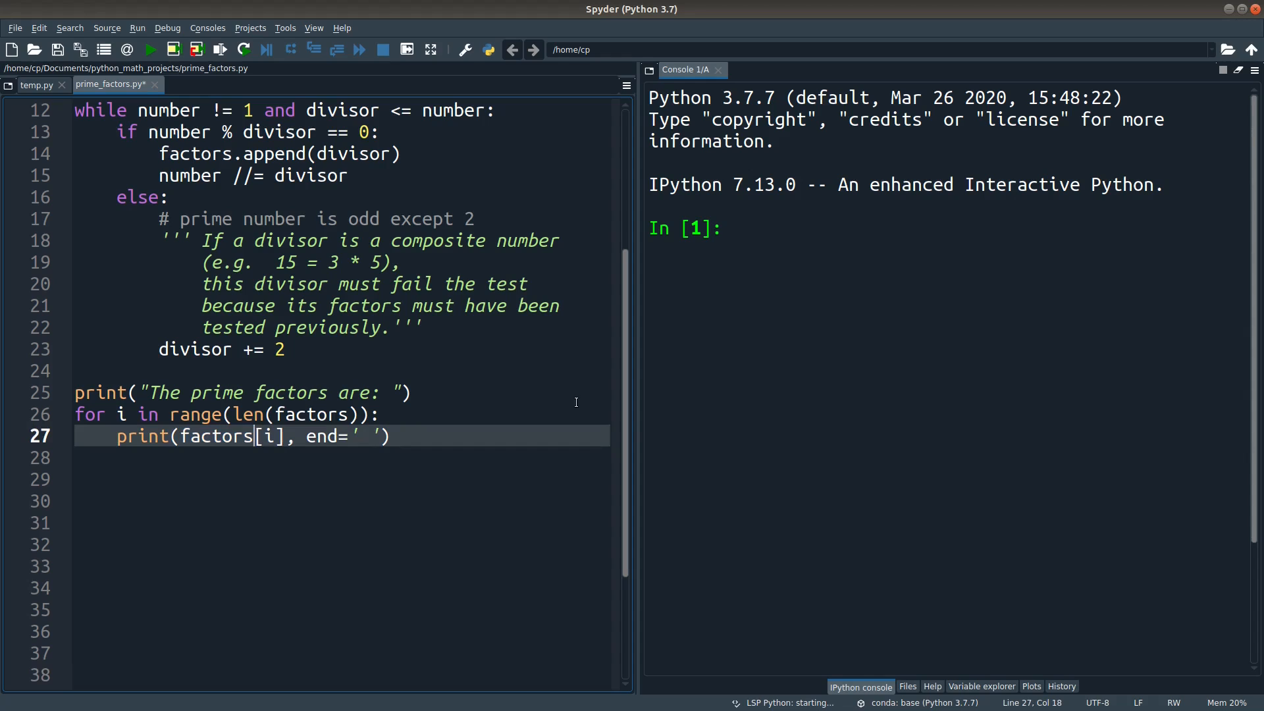
{"action": "mouse_move", "coordinate": [571, 416]}
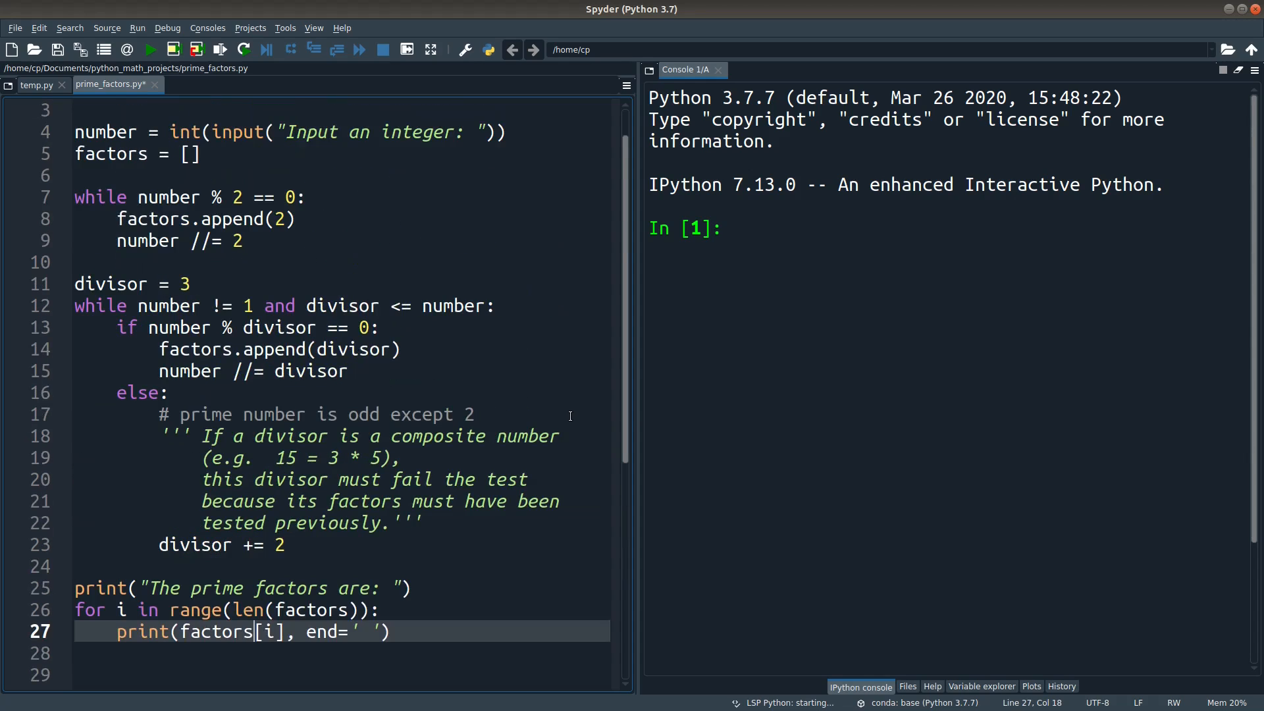
Run the script with input 96 (output 2 2 2 2 2 3), then again with 1
{"action": "left_click", "coordinate": [150, 50]}
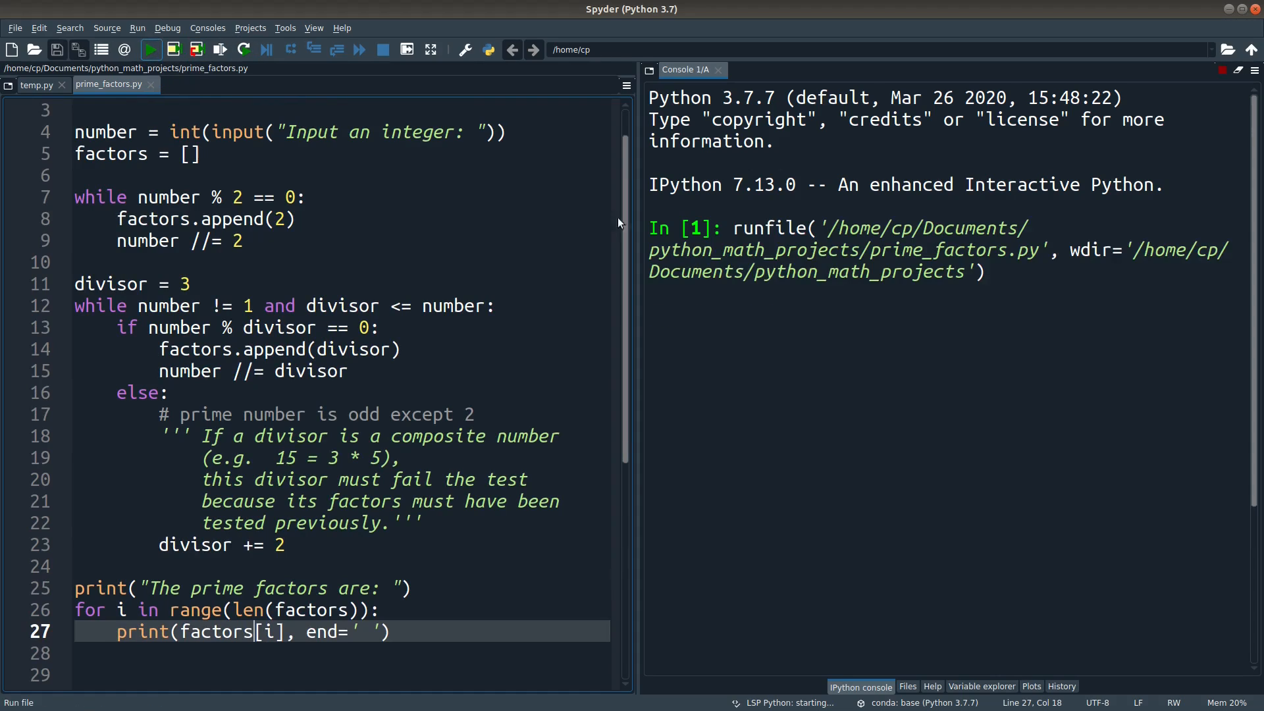
{"action": "left_click", "coordinate": [150, 50]}
{"action": "type", "text": "96"}
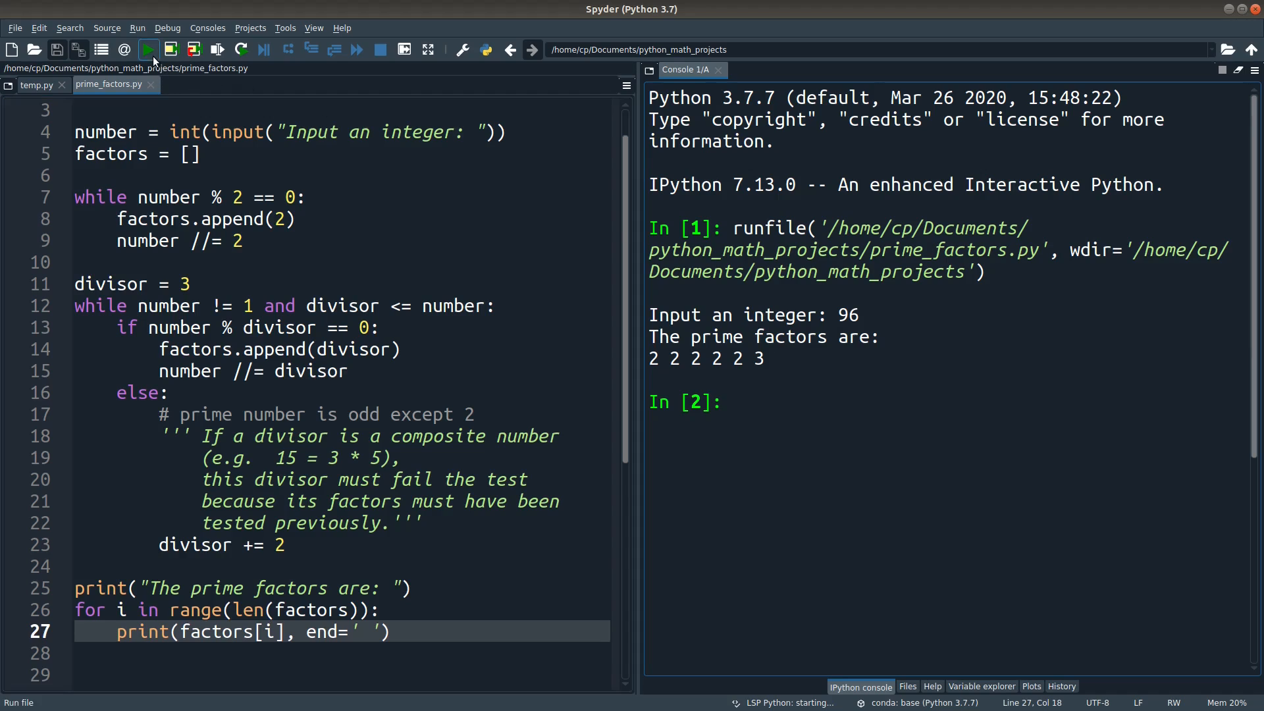
{"action": "left_click", "coordinate": [147, 50]}
{"action": "type", "text": "1"}
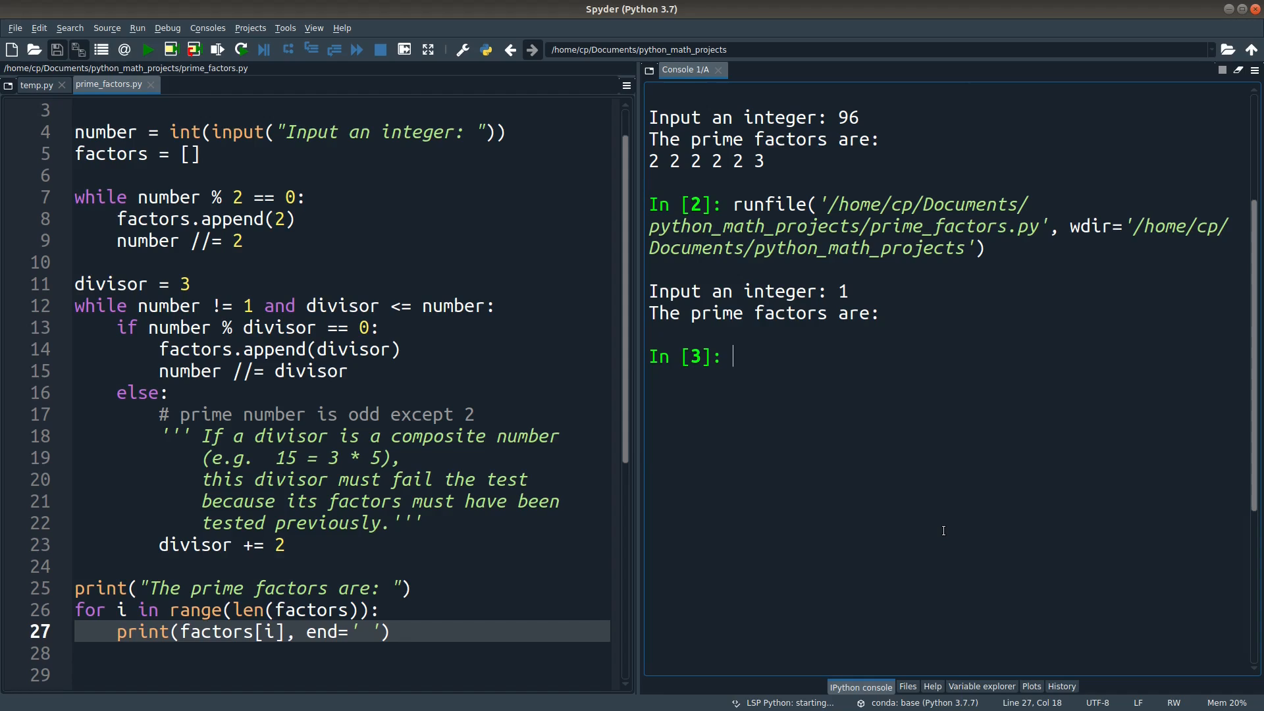
{"action": "mouse_move", "coordinate": [150, 50]}
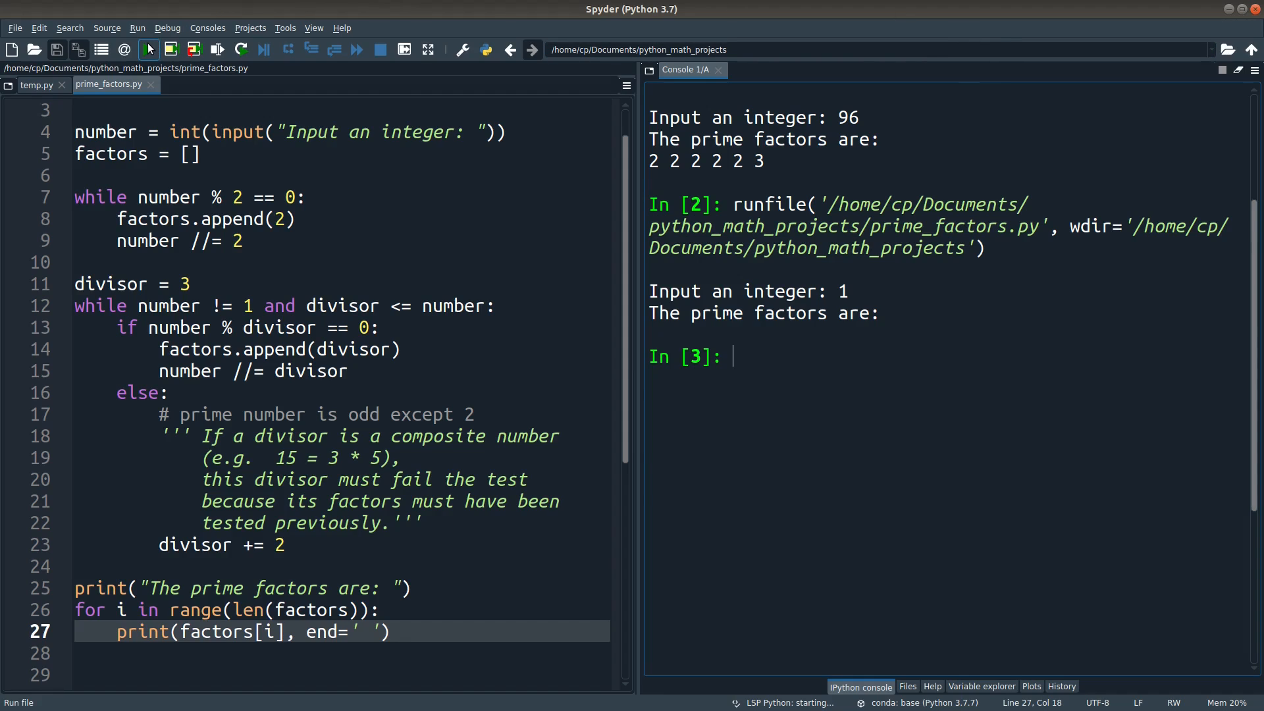
Run the script a third time and enter 36
{"action": "left_click", "coordinate": [147, 50]}
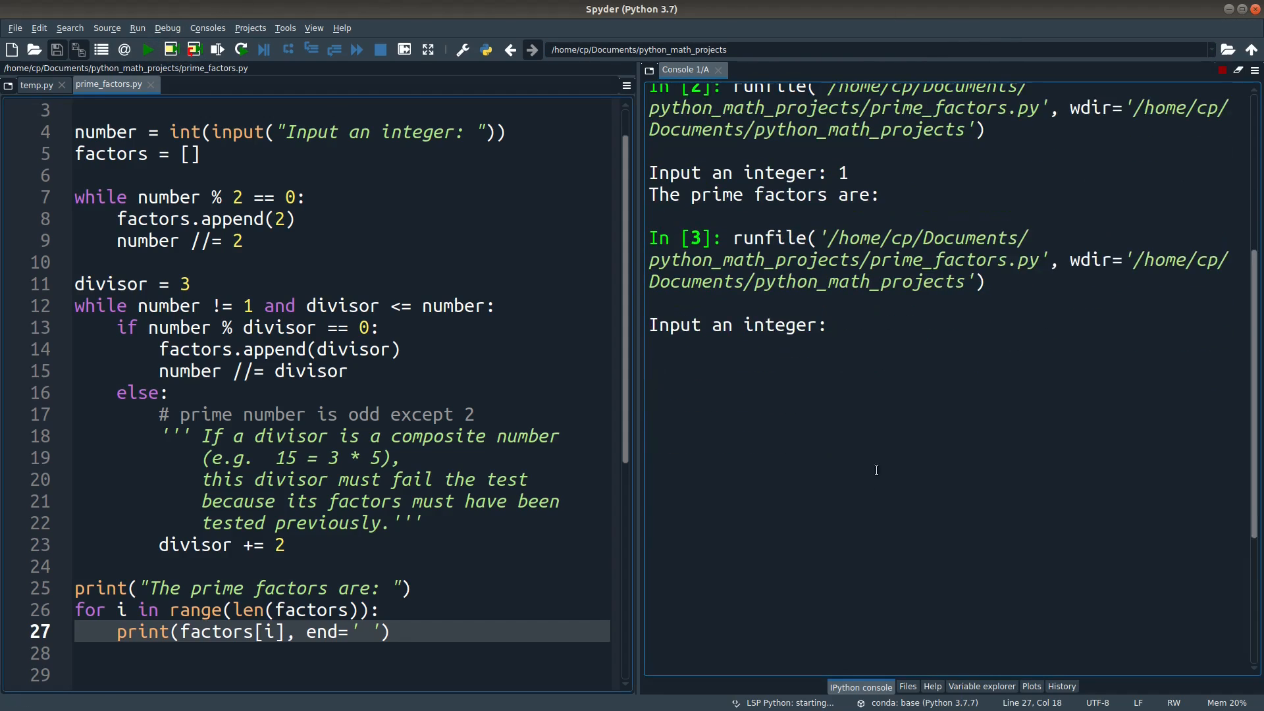
{"action": "type", "text": "36"}
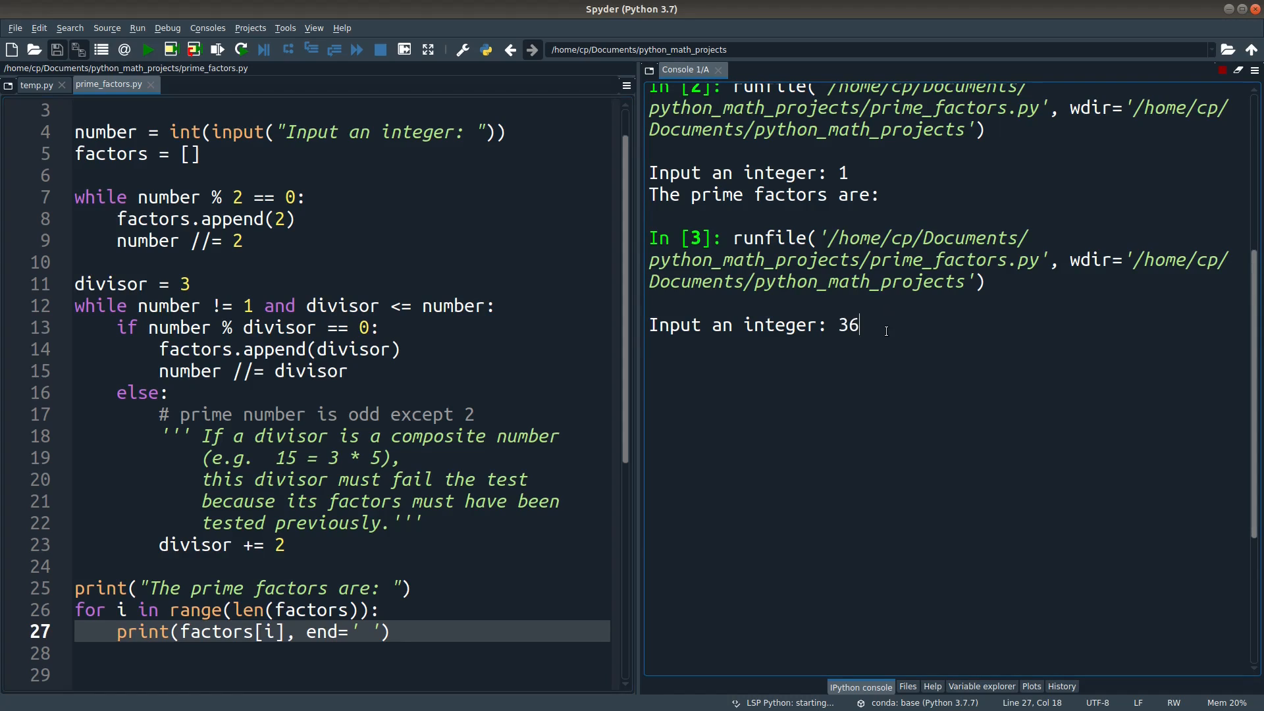